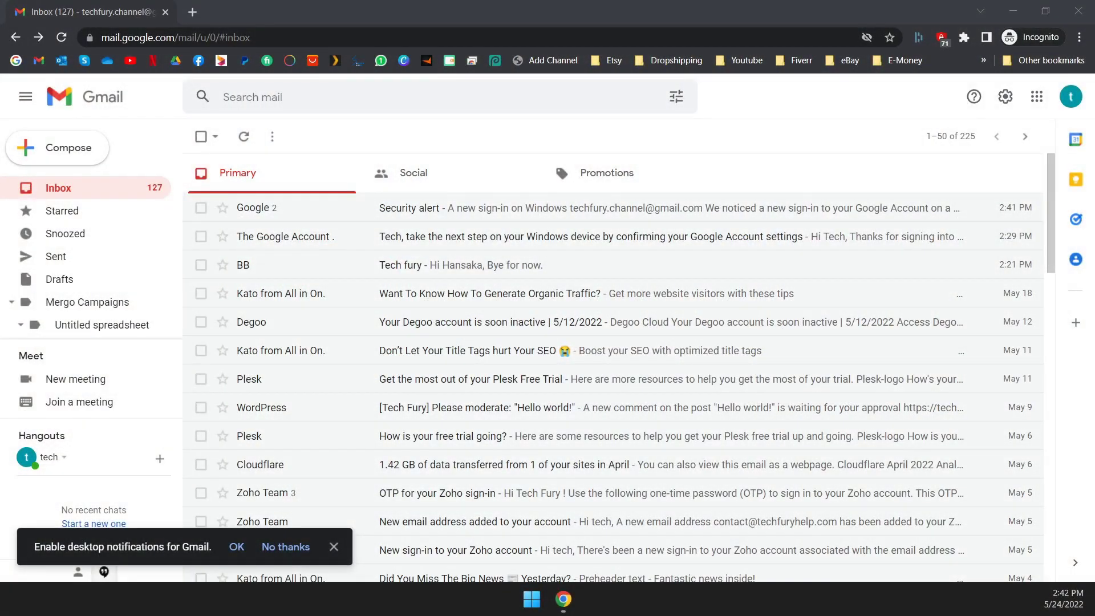
{"action": "mouse_move", "coordinate": [816, 174]}
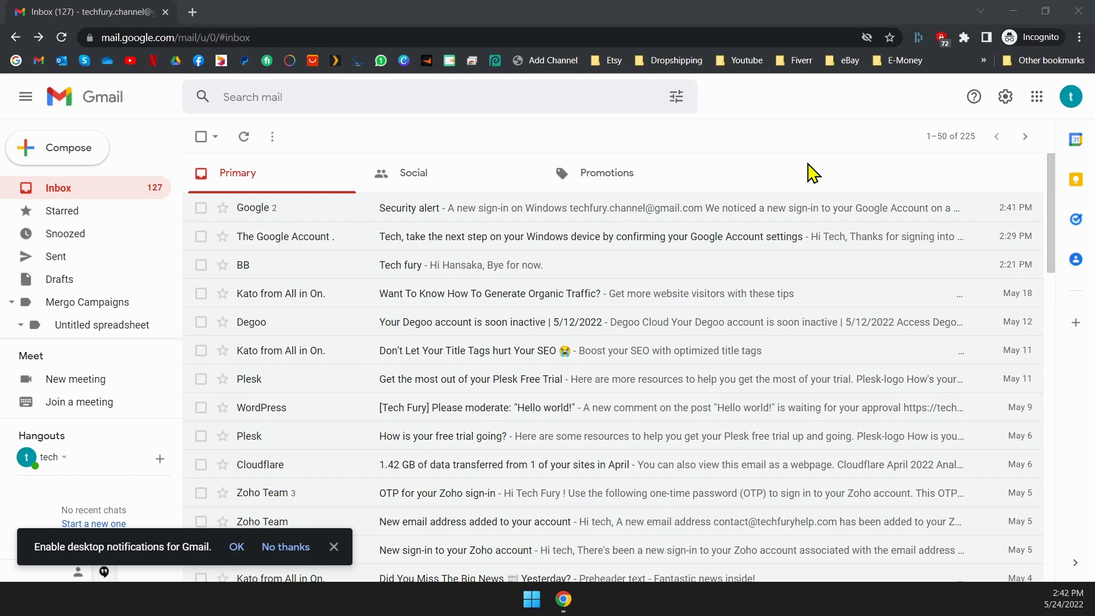
{"action": "mouse_move", "coordinate": [66, 158]}
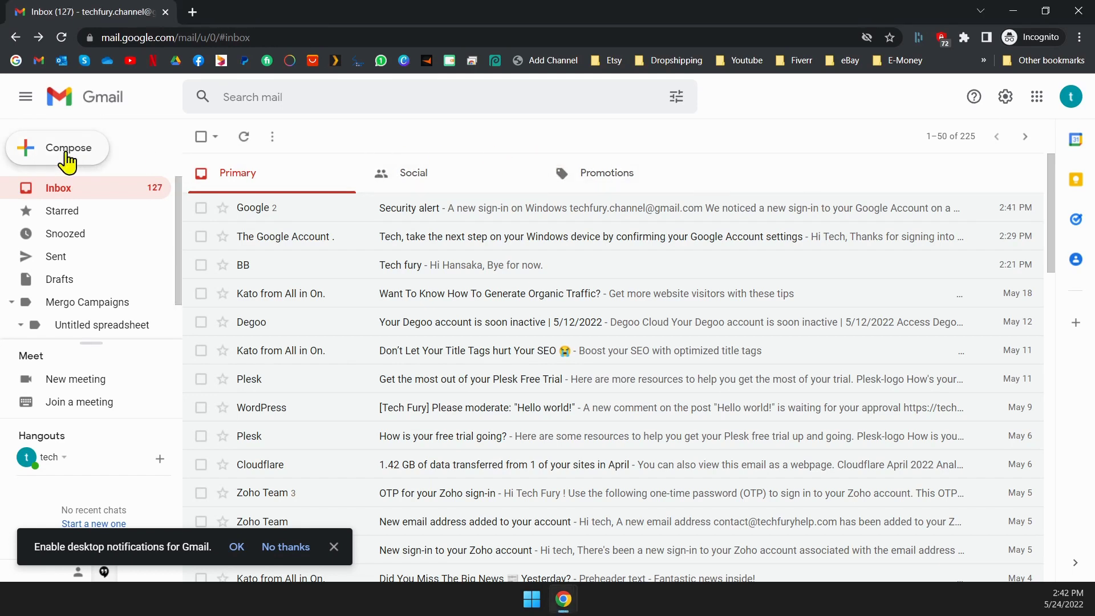
Draft 'Tech Fury Newsletter' greeting {{Name}} and signing off, with Smart Compose turned off.
{"action": "left_click", "coordinate": [57, 148]}
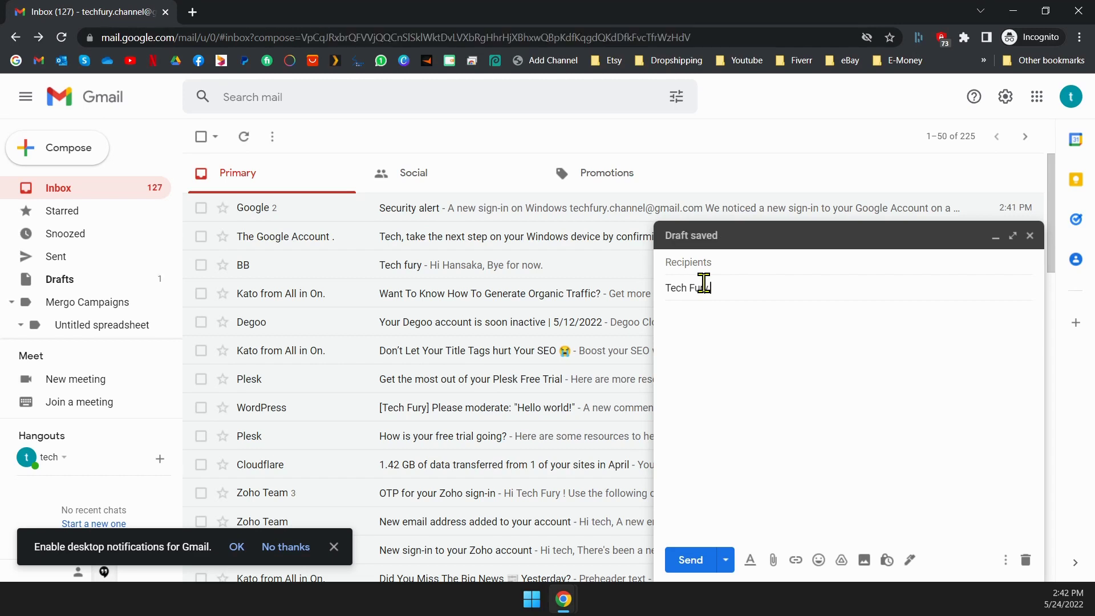
{"action": "type", "text": "Newsletter"}
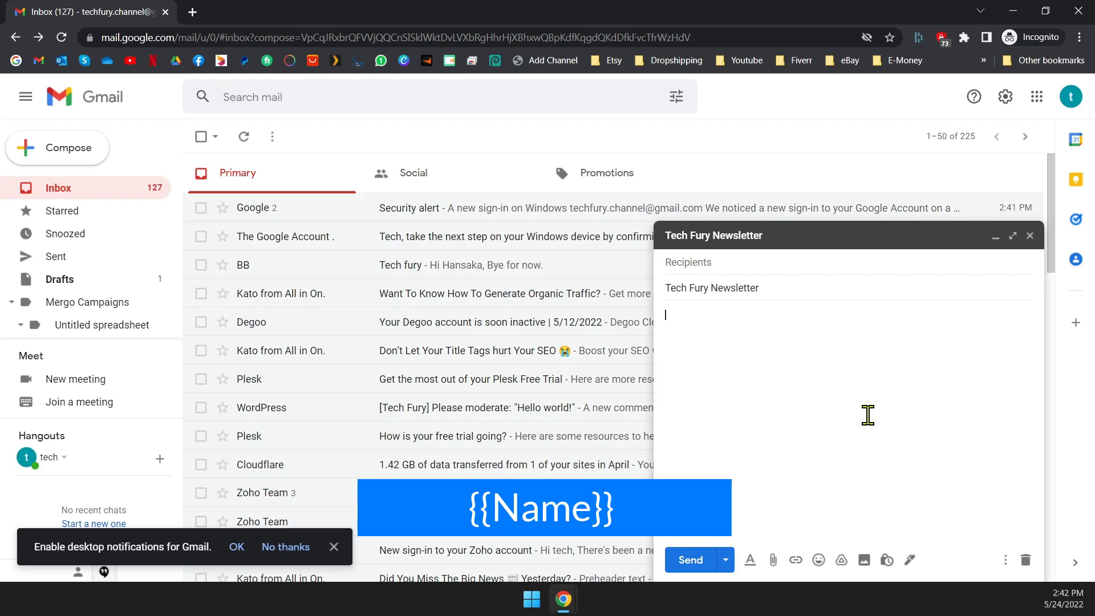
{"action": "type", "text": "Hi"}
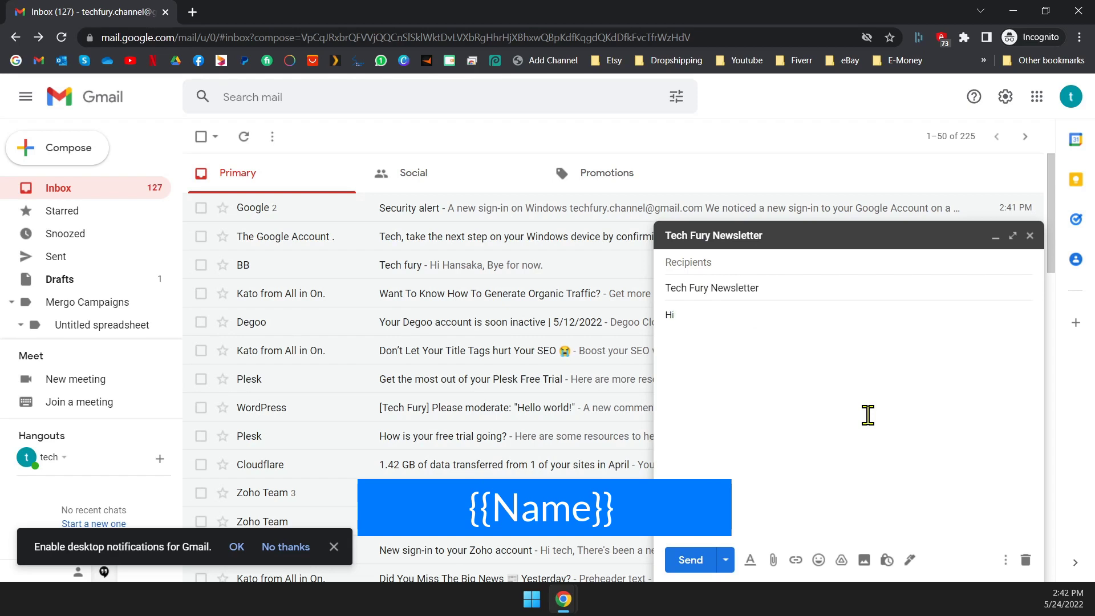
{"action": "type", "text": "{{Name"}
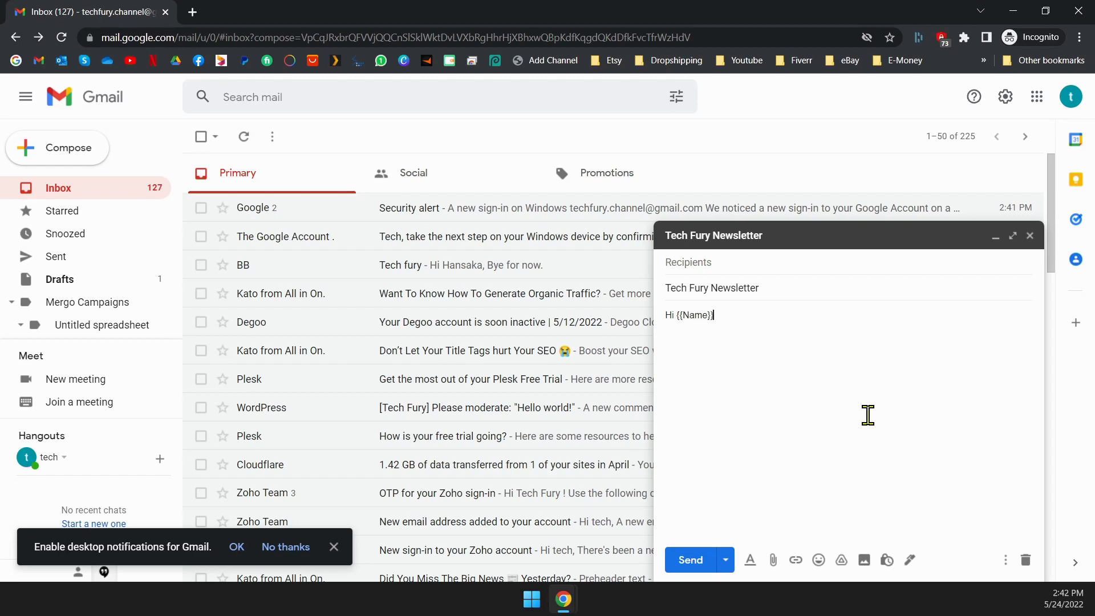
{"action": "type", "text": ","}
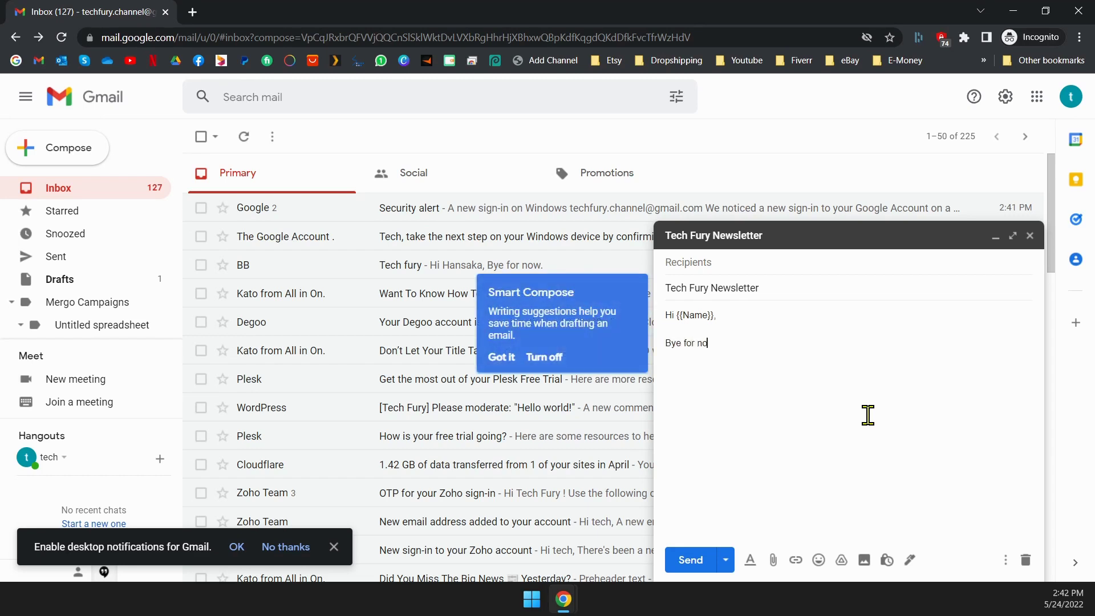
{"action": "type", "text": "w."}
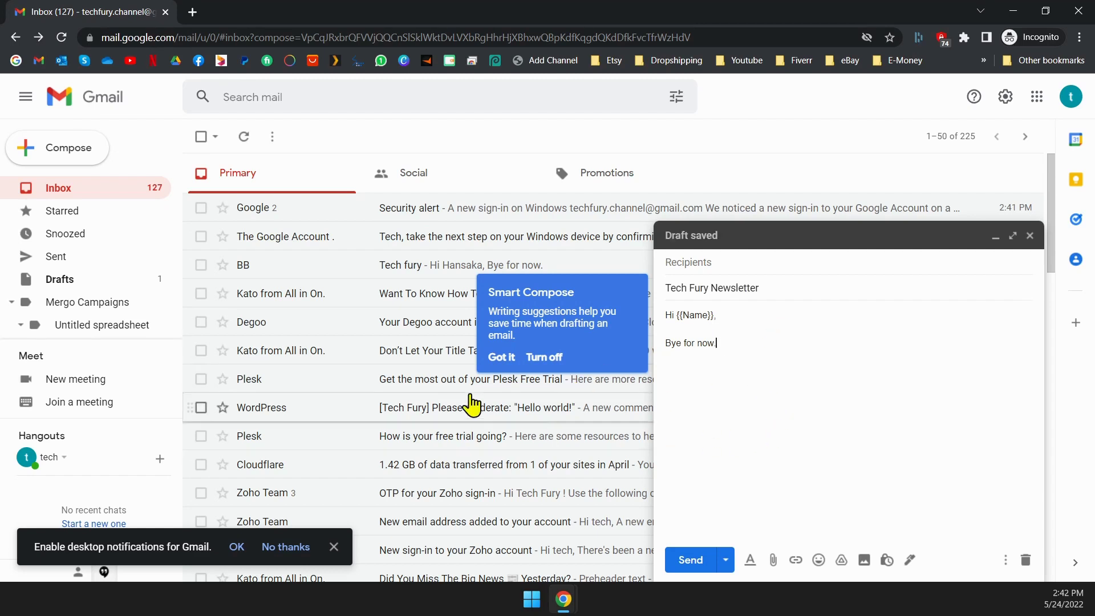
{"action": "left_click", "coordinate": [544, 357]}
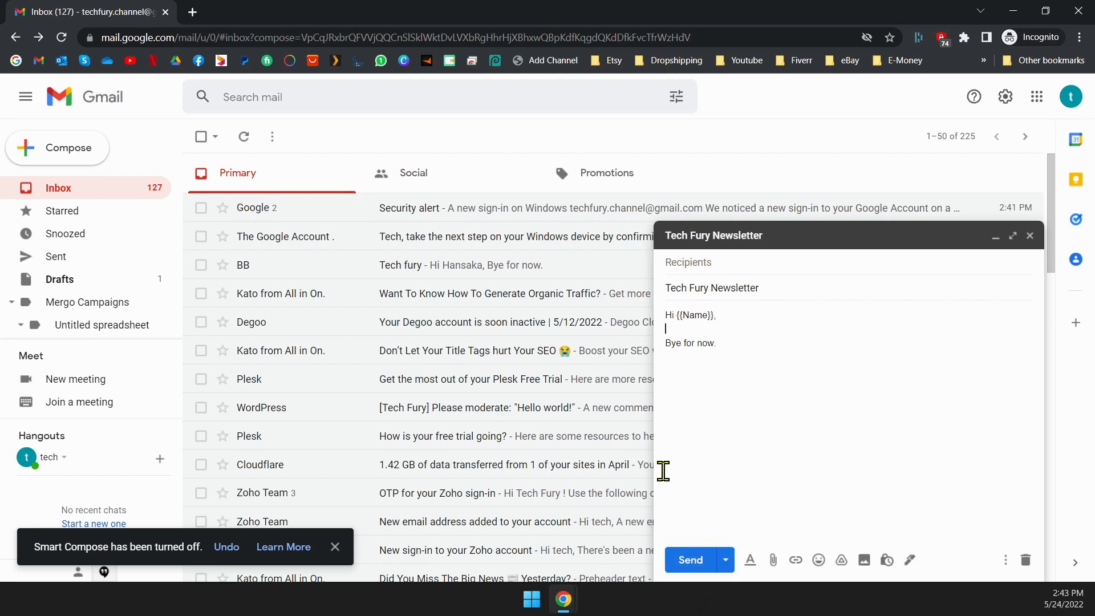
{"action": "mouse_move", "coordinate": [1029, 236]}
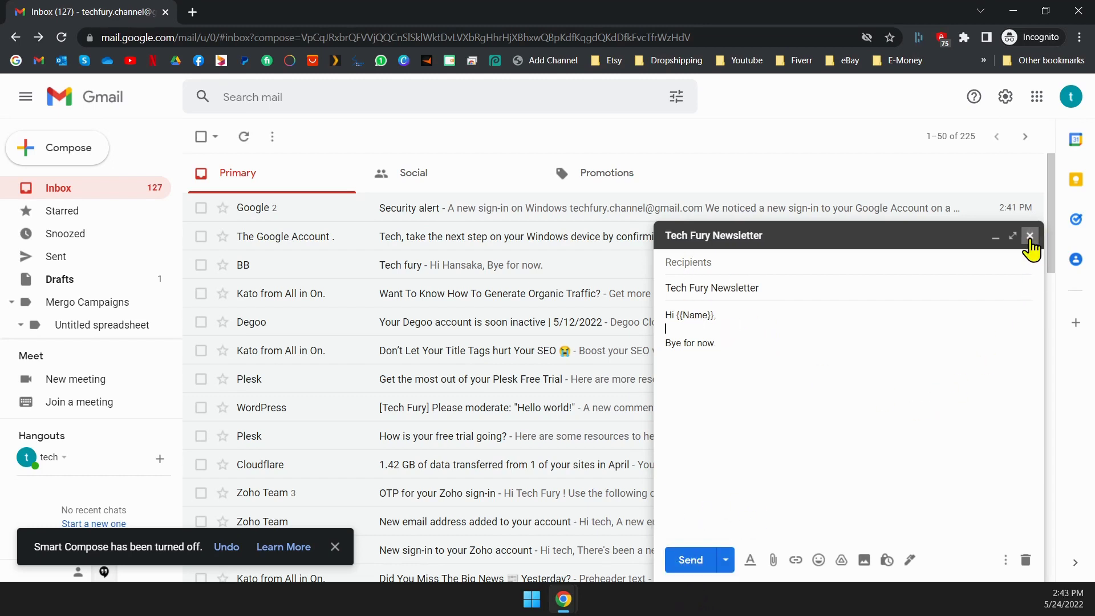
Close the newsletter draft, then reopen and close it from the Drafts folder.
{"action": "left_click", "coordinate": [1028, 235]}
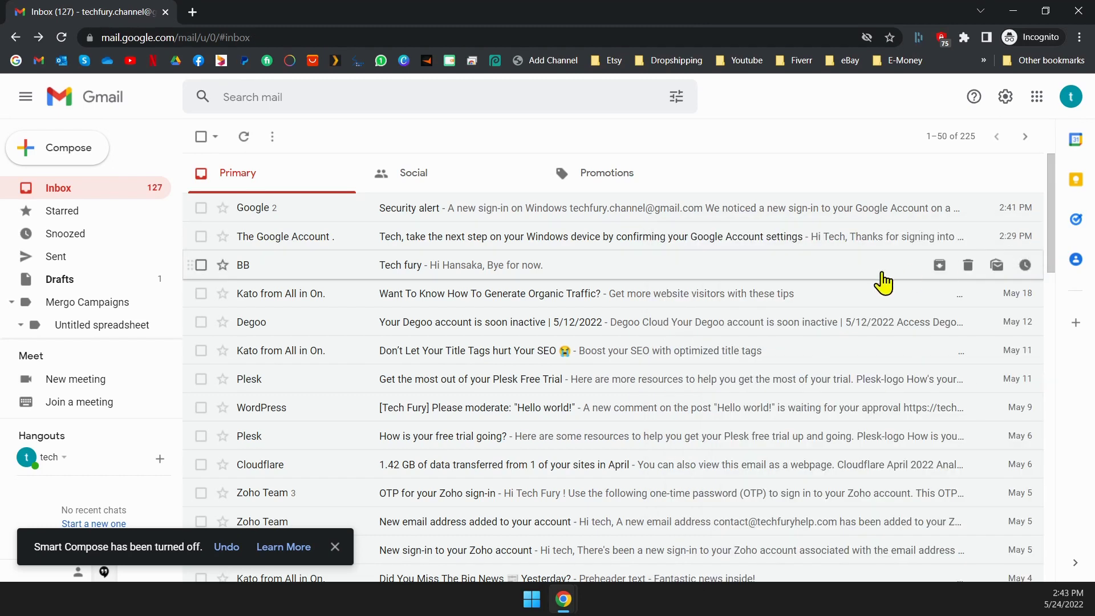
{"action": "left_click", "coordinate": [59, 279]}
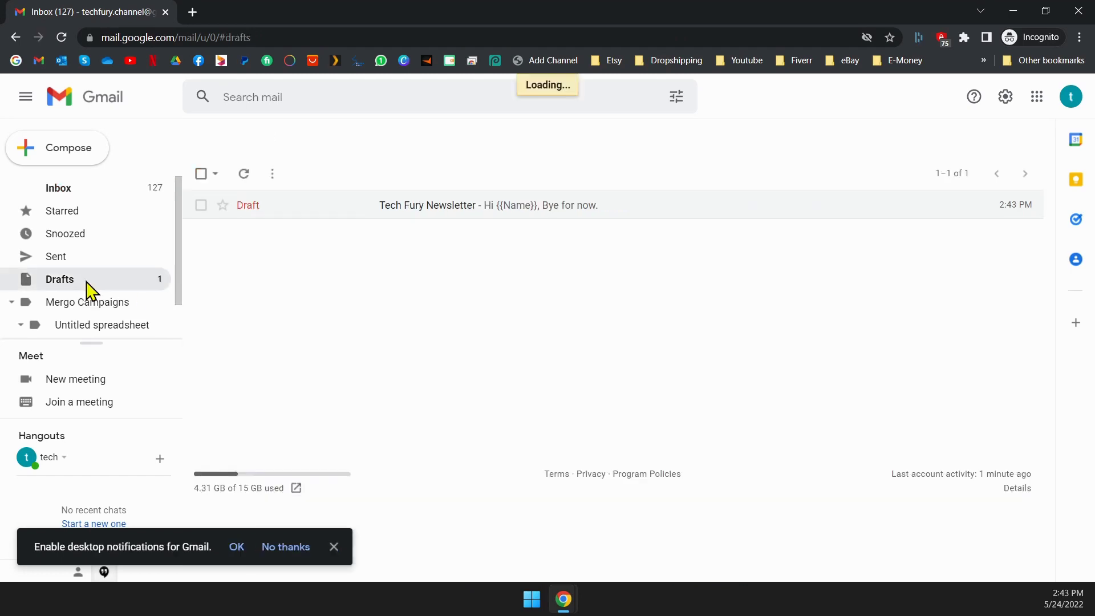
{"action": "left_click", "coordinate": [59, 278]}
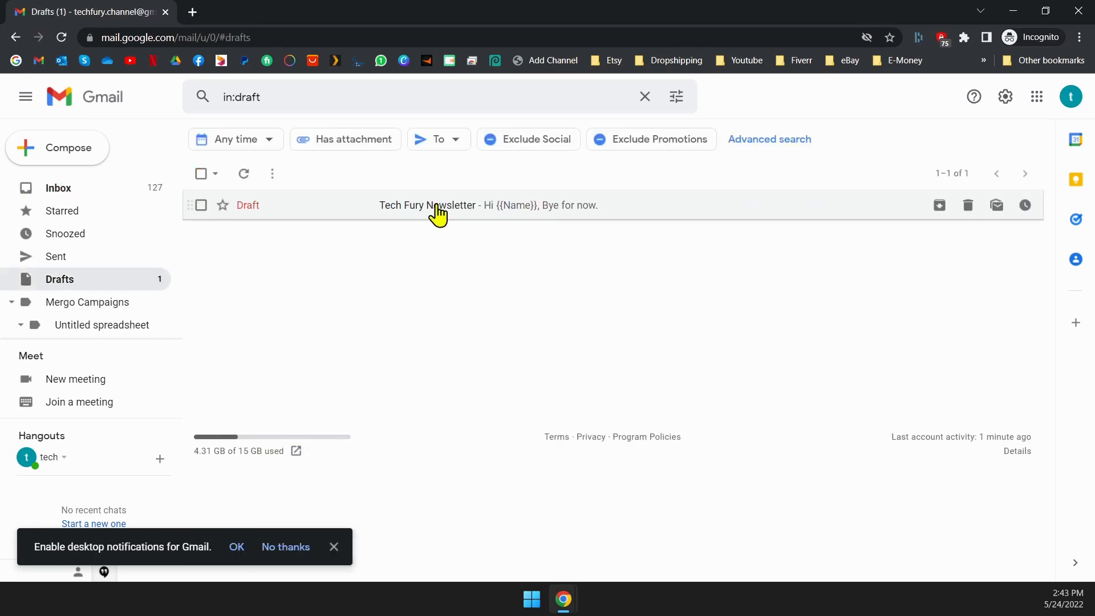
{"action": "left_click", "coordinate": [426, 204]}
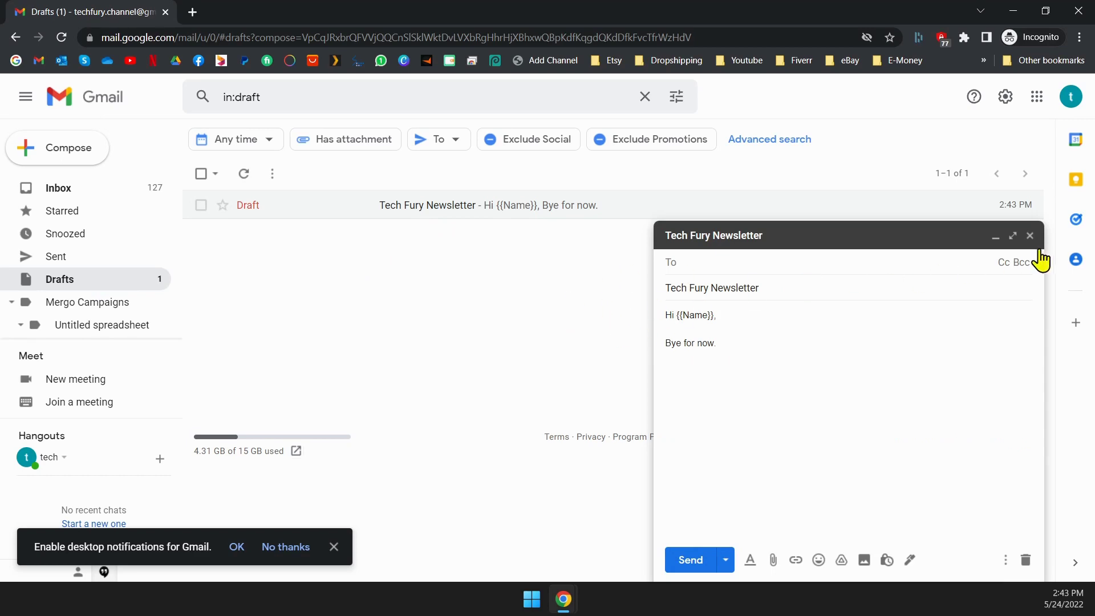
{"action": "left_click", "coordinate": [1029, 236]}
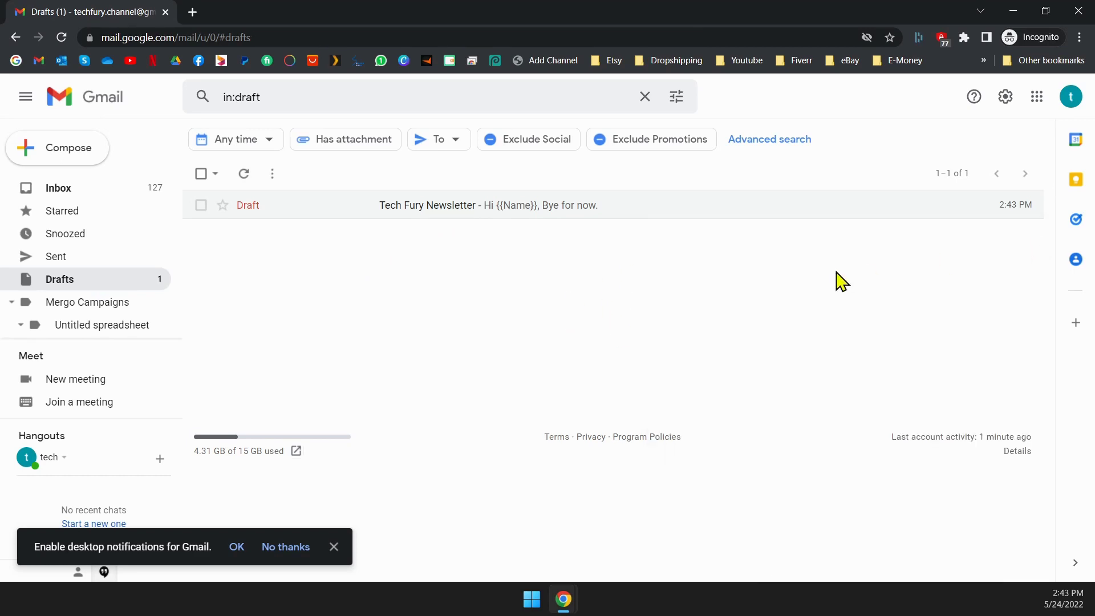
{"action": "left_click", "coordinate": [1070, 96]}
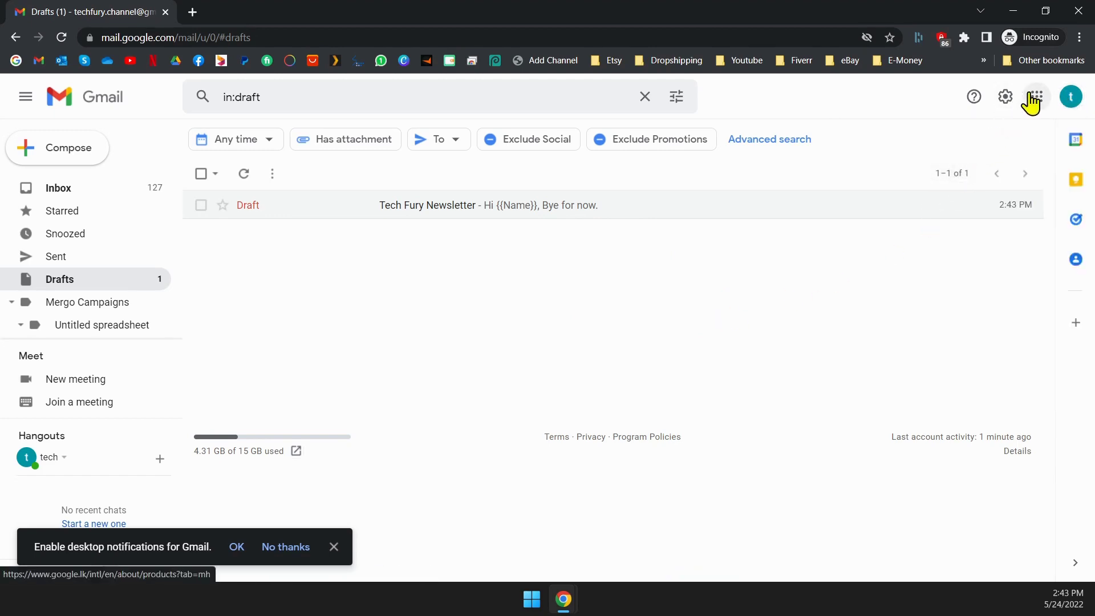
Start a blank spreadsheet from the Google apps grid and dismiss the Meet tip.
{"action": "left_click", "coordinate": [1035, 96]}
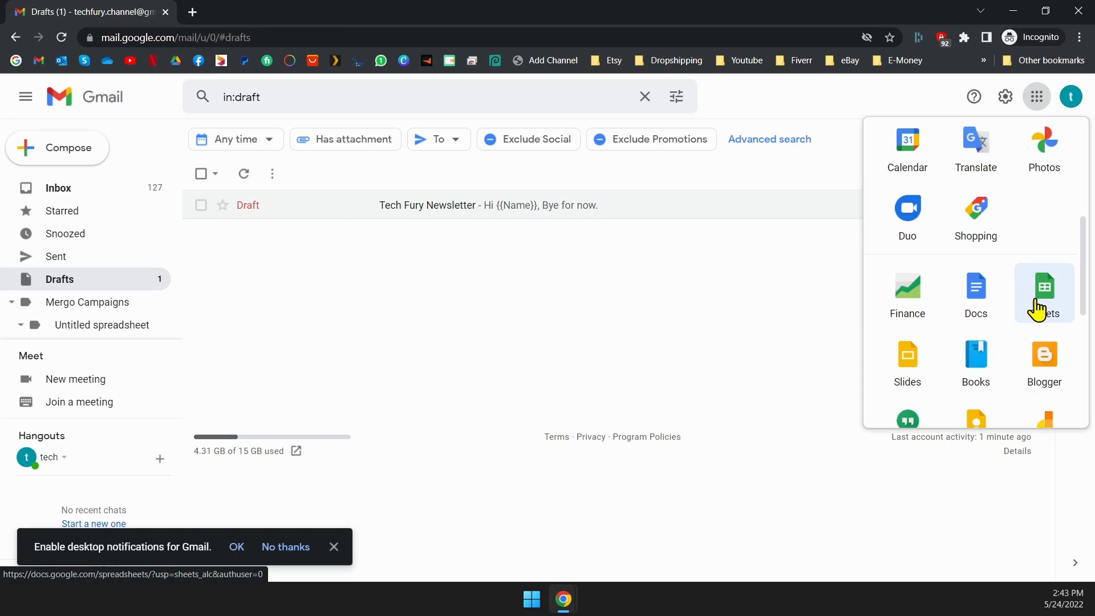
{"action": "left_click", "coordinate": [1043, 287]}
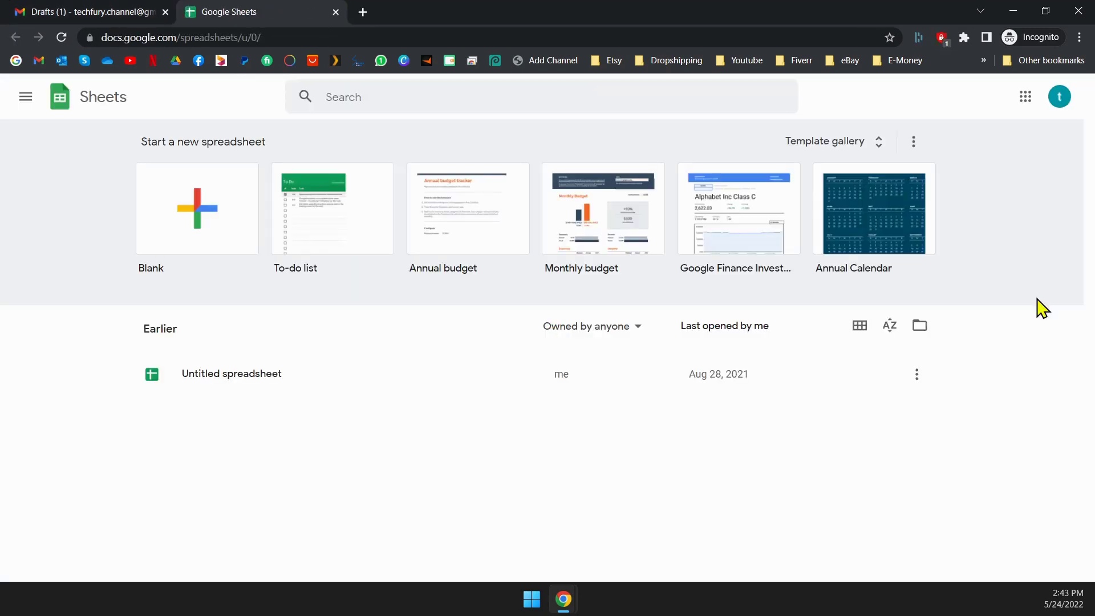
{"action": "mouse_move", "coordinate": [562, 599]}
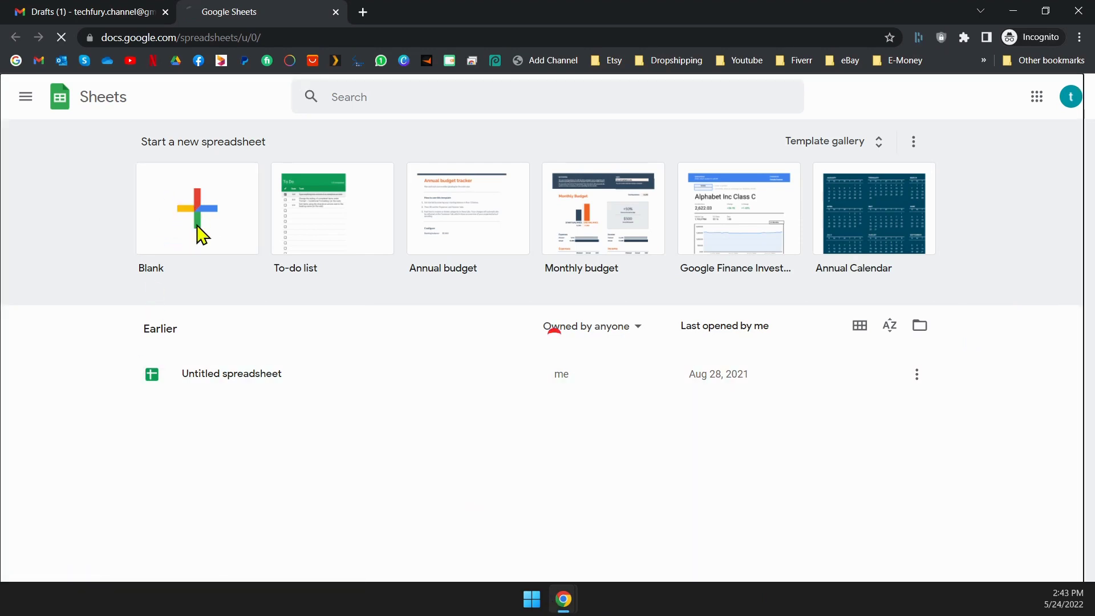
{"action": "left_click", "coordinate": [196, 209]}
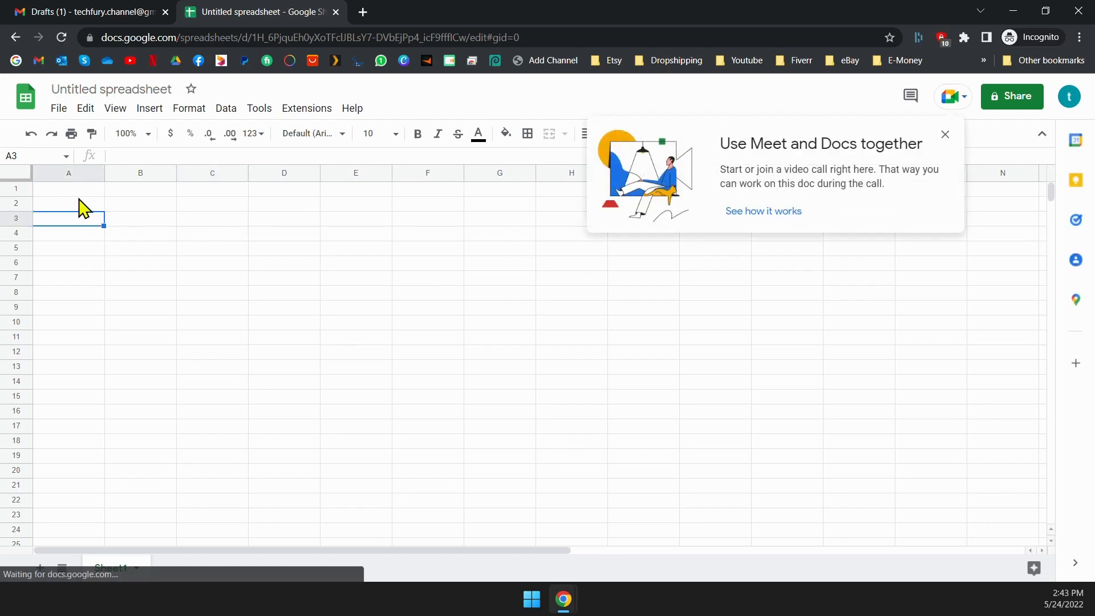
{"action": "left_click", "coordinate": [944, 134]}
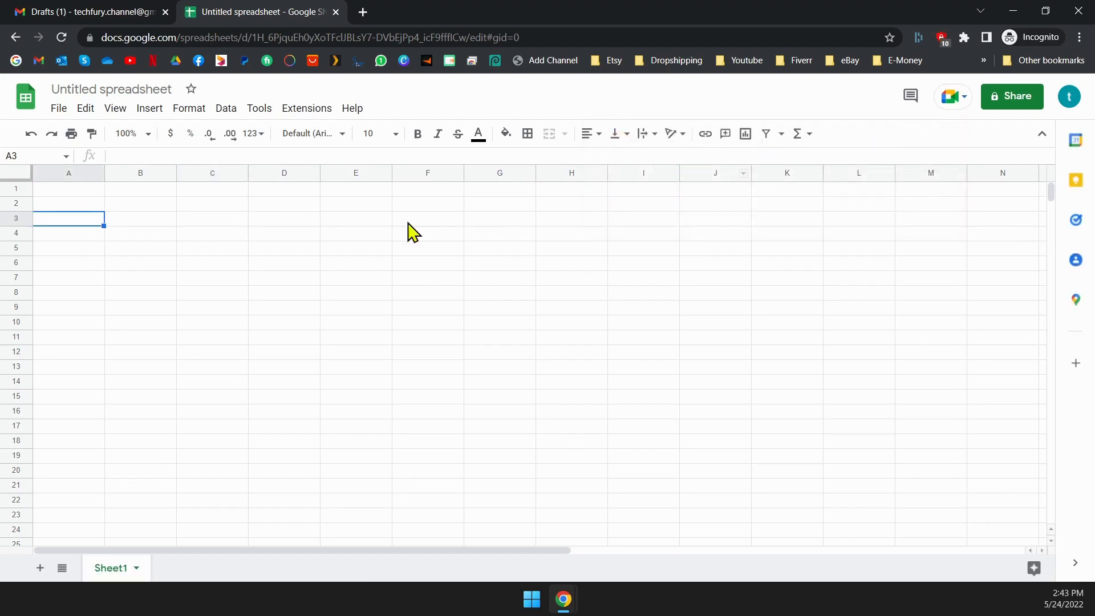
Add 'Email Address' and 'Name' headers and widen column A.
{"action": "left_click", "coordinate": [67, 188]}
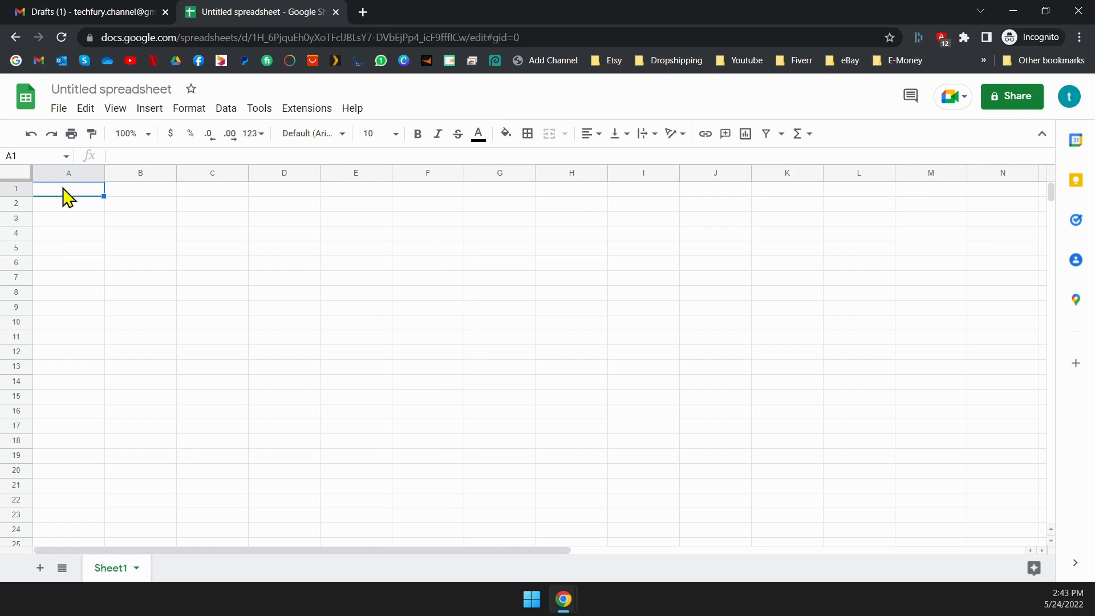
{"action": "type", "text": "Email Address"}
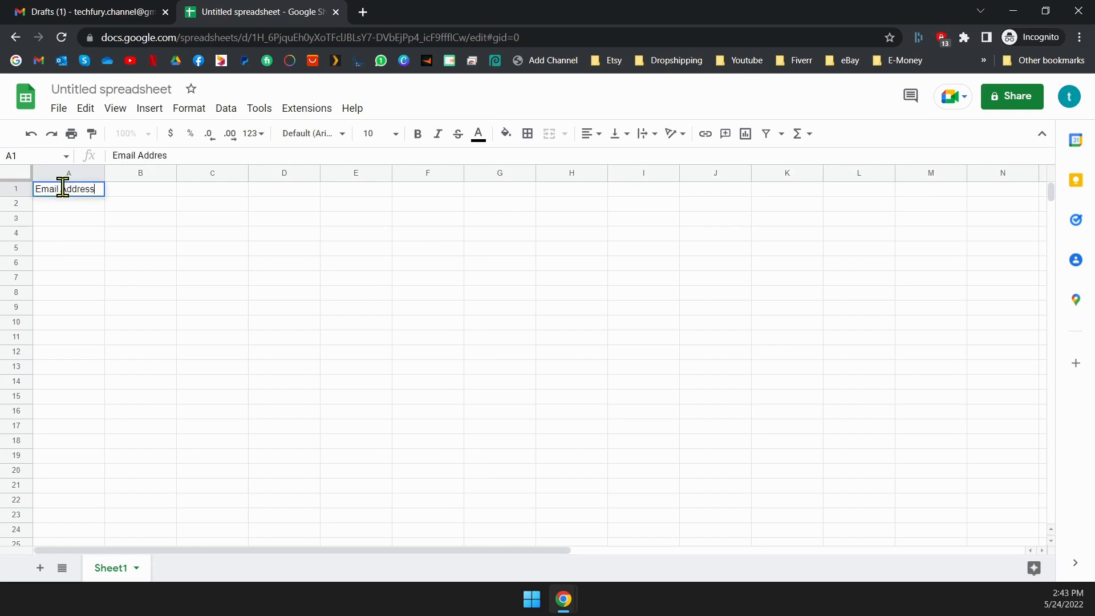
{"action": "type", "text": "Na"}
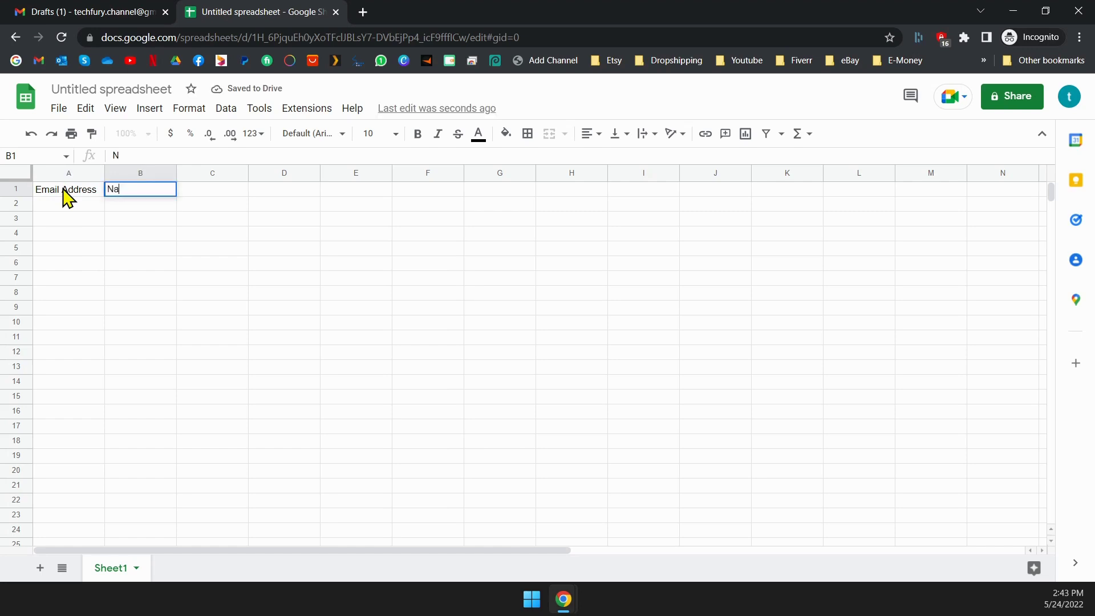
{"action": "left_click", "coordinate": [139, 233]}
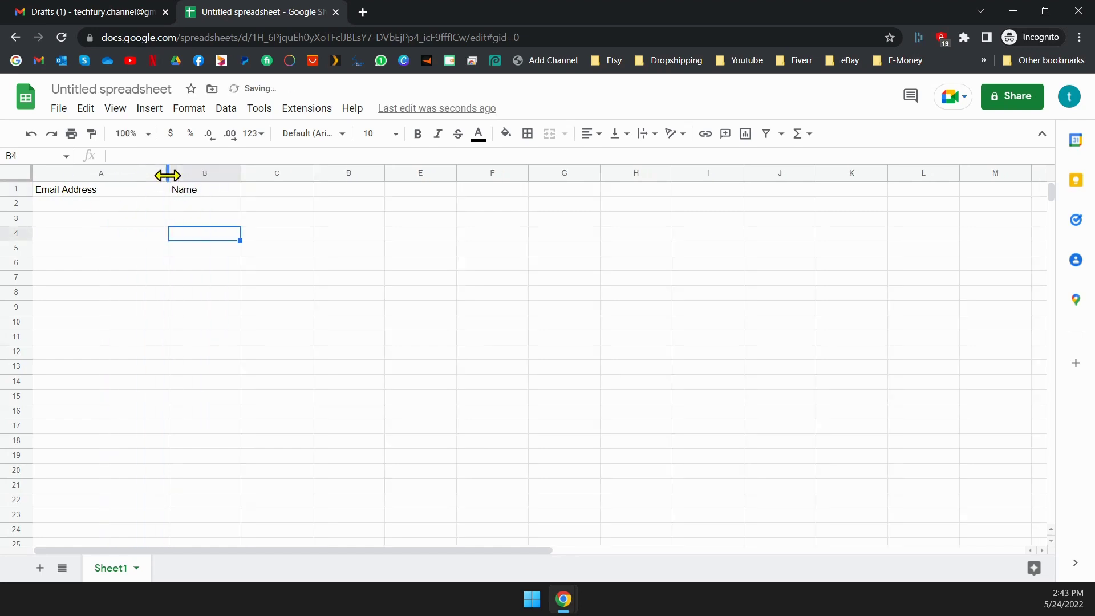
Enter the first recipient's Gmail address in A2 and name Hansaka in B2.
{"action": "left_click", "coordinate": [101, 203]}
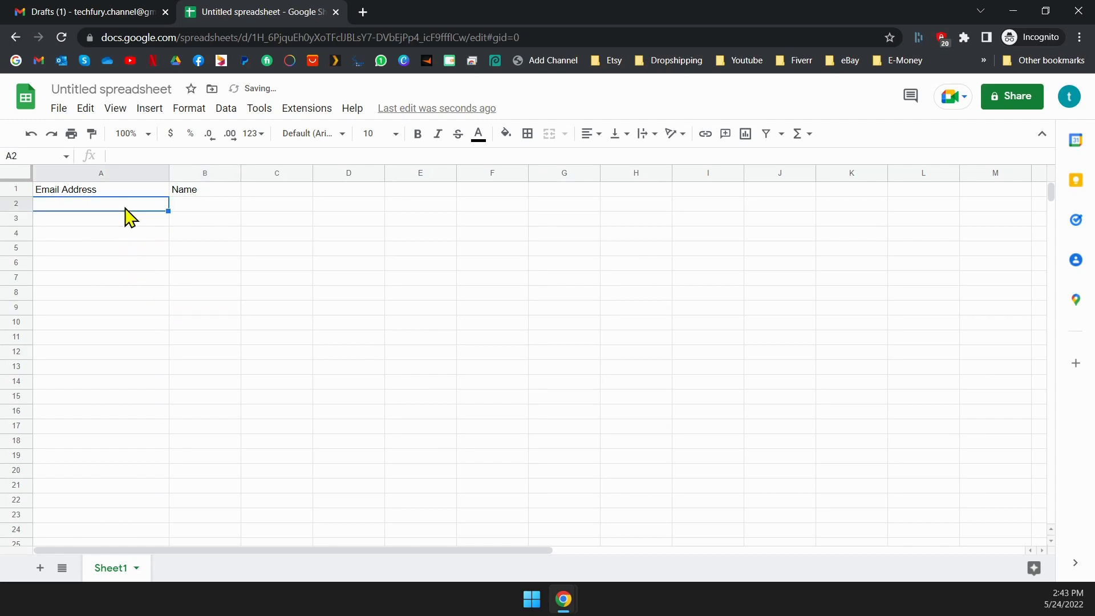
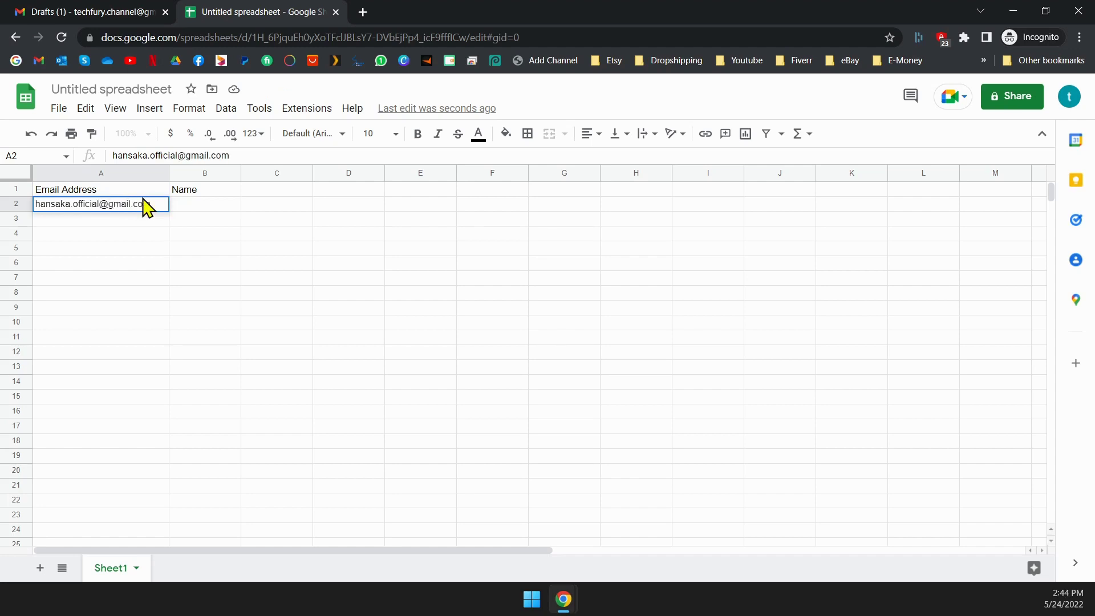
{"action": "left_click", "coordinate": [205, 204]}
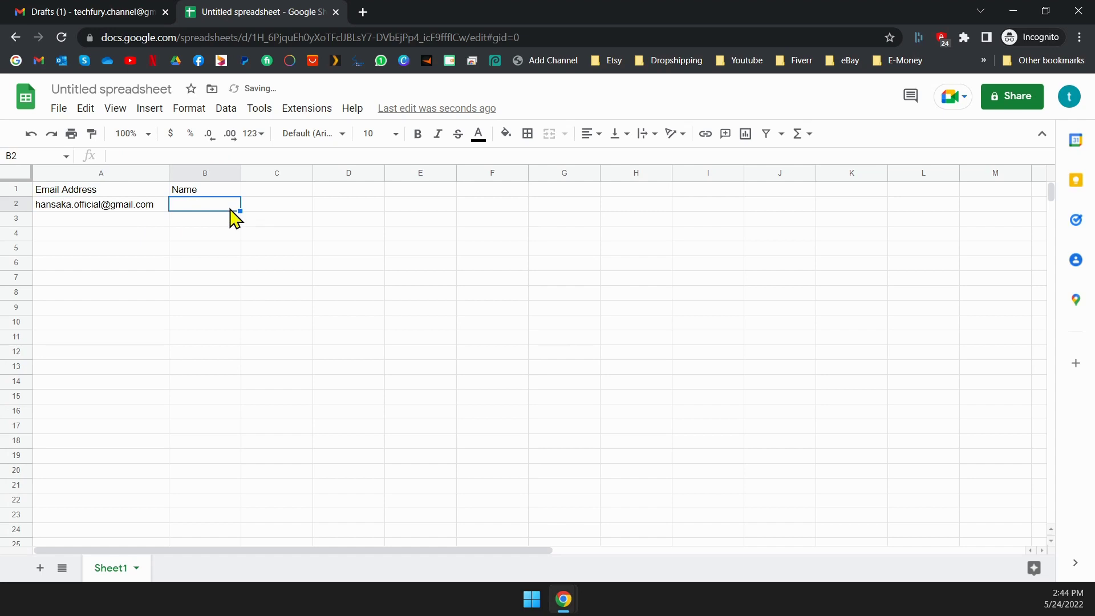
{"action": "type", "text": "Hansaka"}
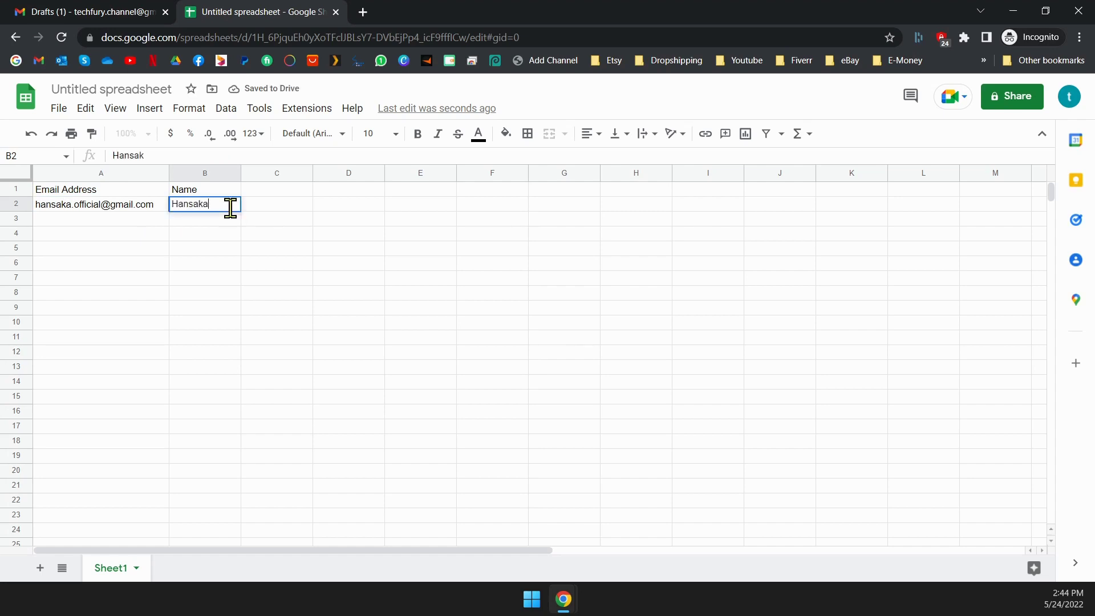
{"action": "key", "text": "Enter"}
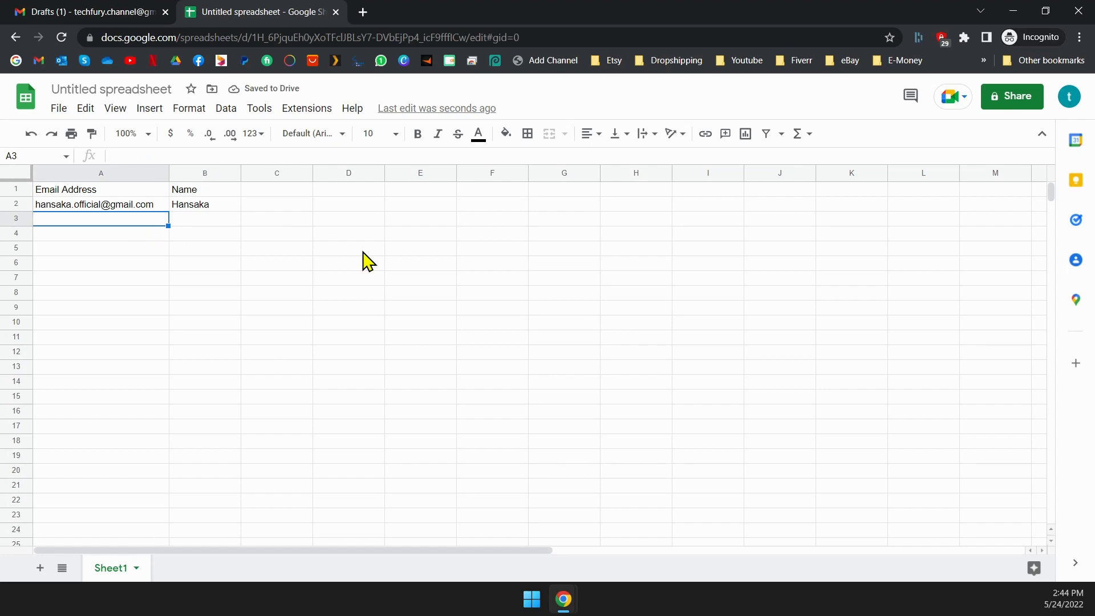
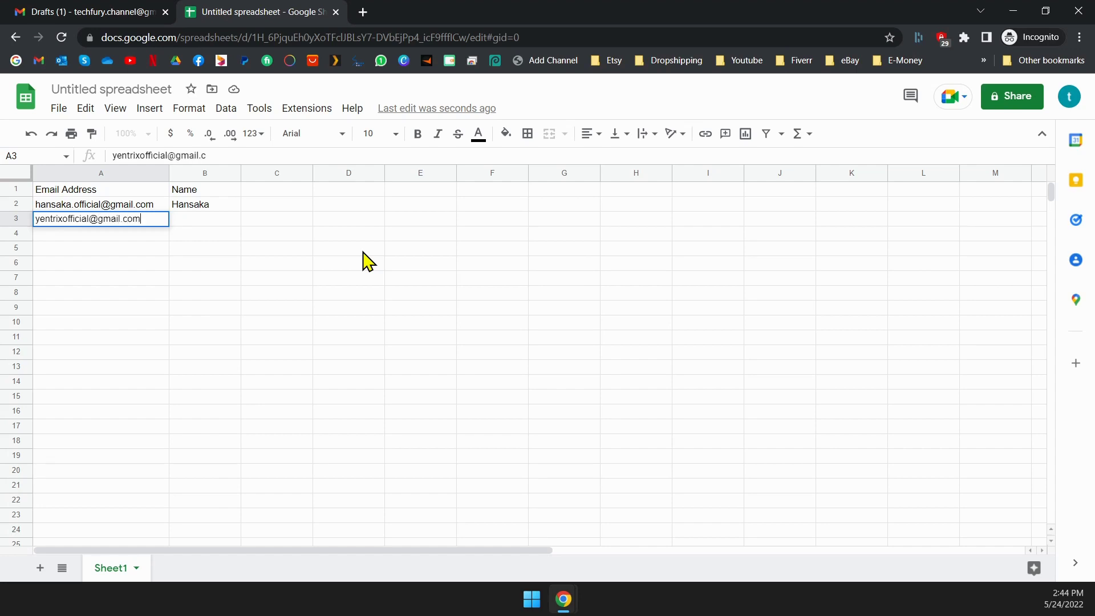
{"action": "type", "text": "Yent"}
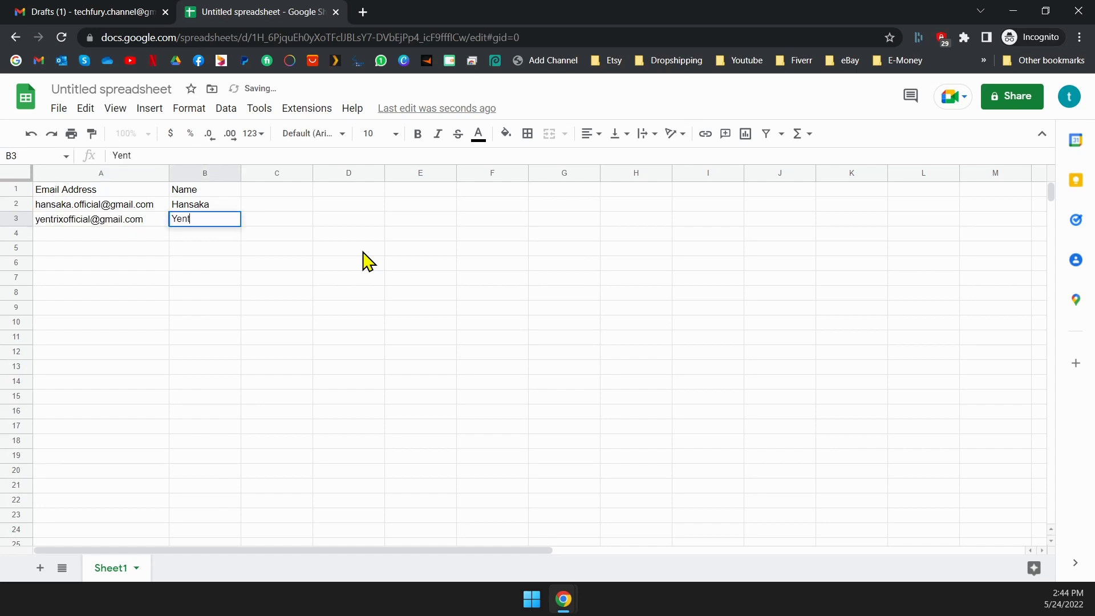
{"action": "left_click", "coordinate": [348, 248]}
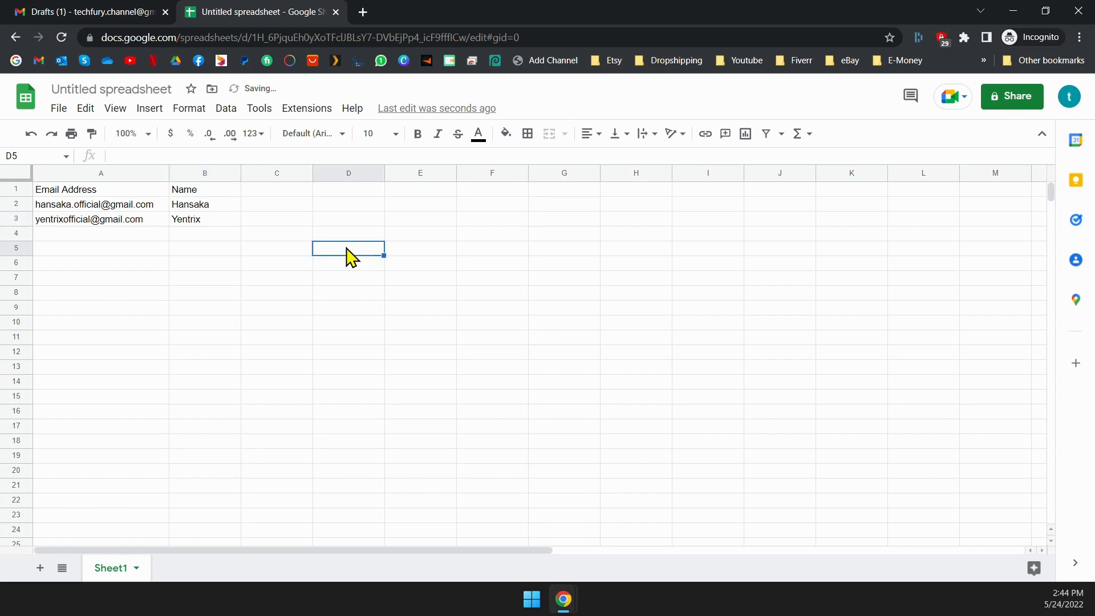
{"action": "mouse_move", "coordinate": [188, 245]}
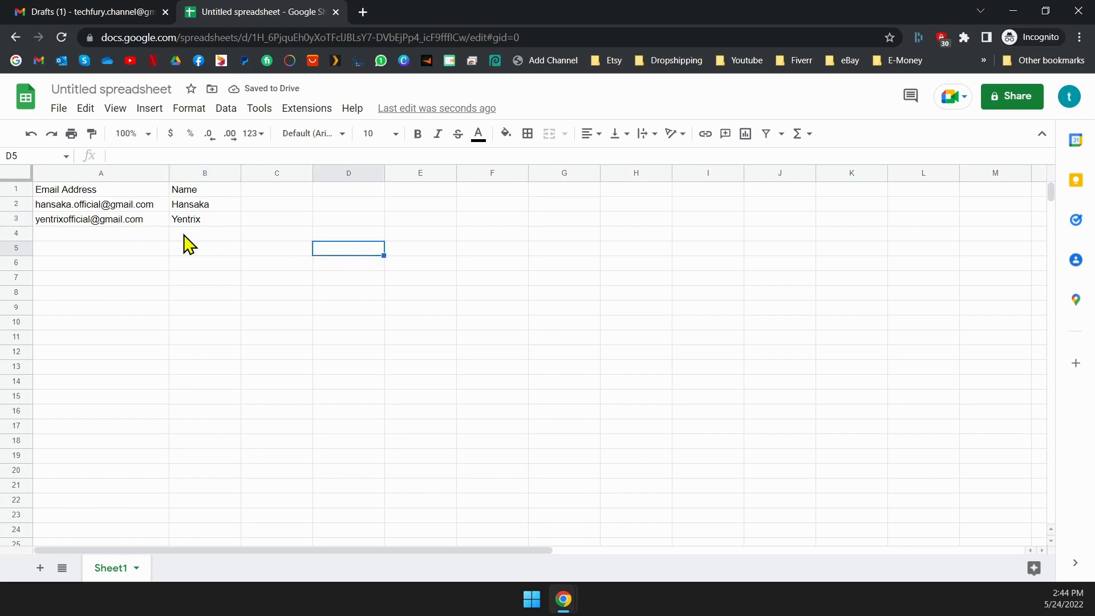
{"action": "mouse_move", "coordinate": [1022, 391]}
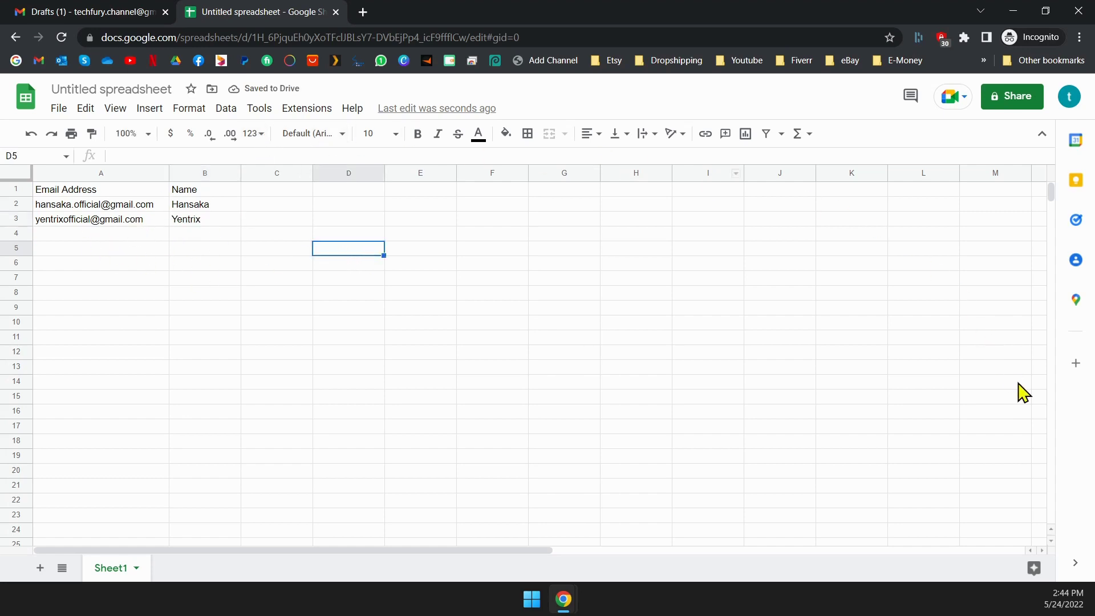
{"action": "mouse_move", "coordinate": [1075, 363]}
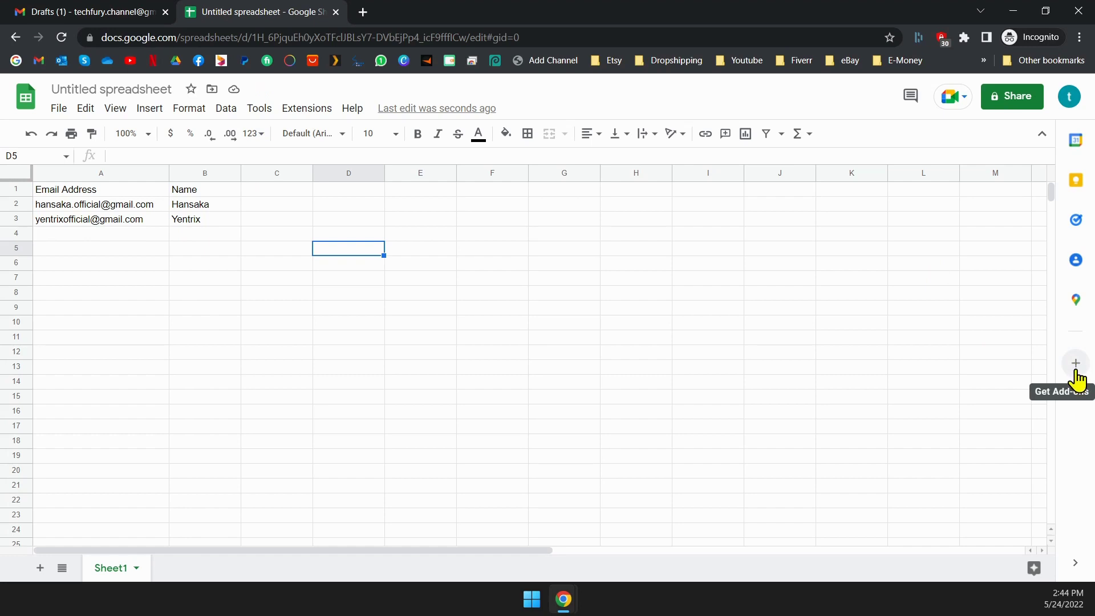
Search add-ons for 'yet' and open the Yet Another Mail Merge listing's install prompt.
{"action": "left_click", "coordinate": [306, 108]}
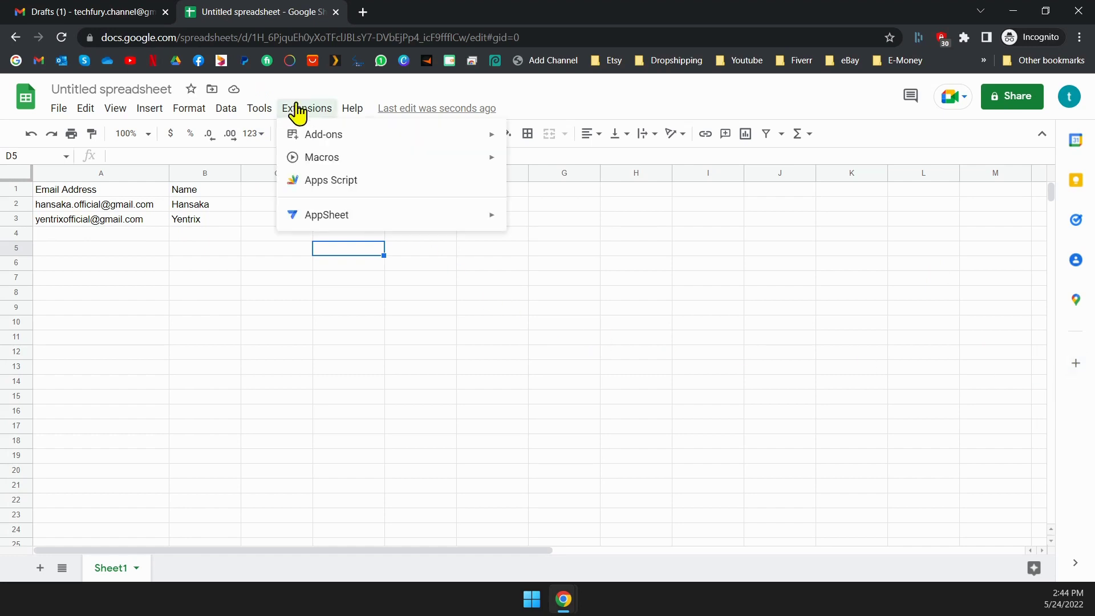
{"action": "mouse_move", "coordinate": [323, 134]}
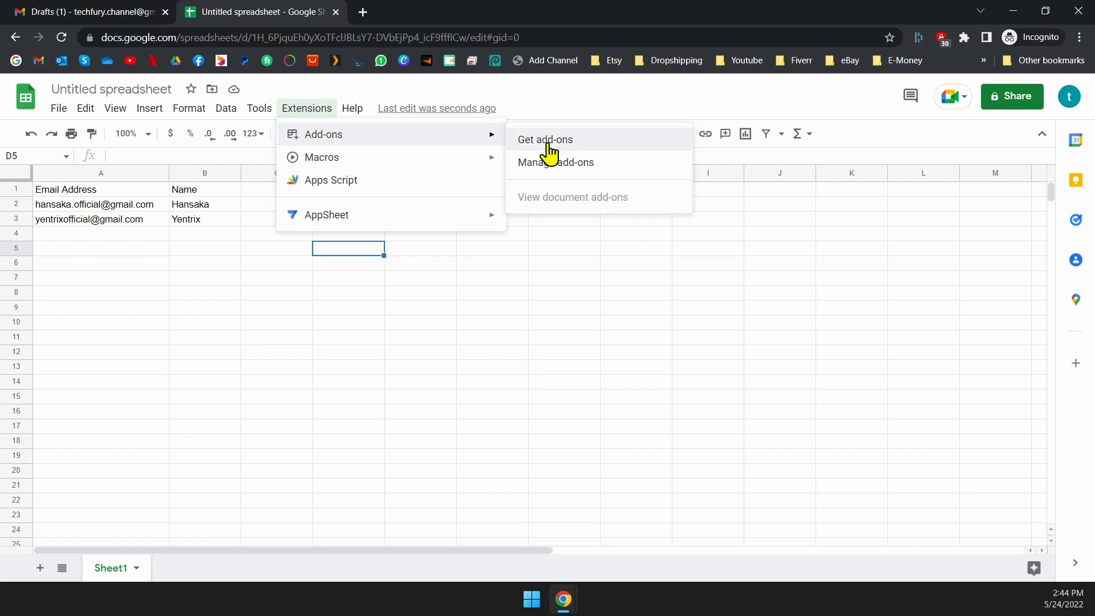
{"action": "left_click", "coordinate": [544, 140]}
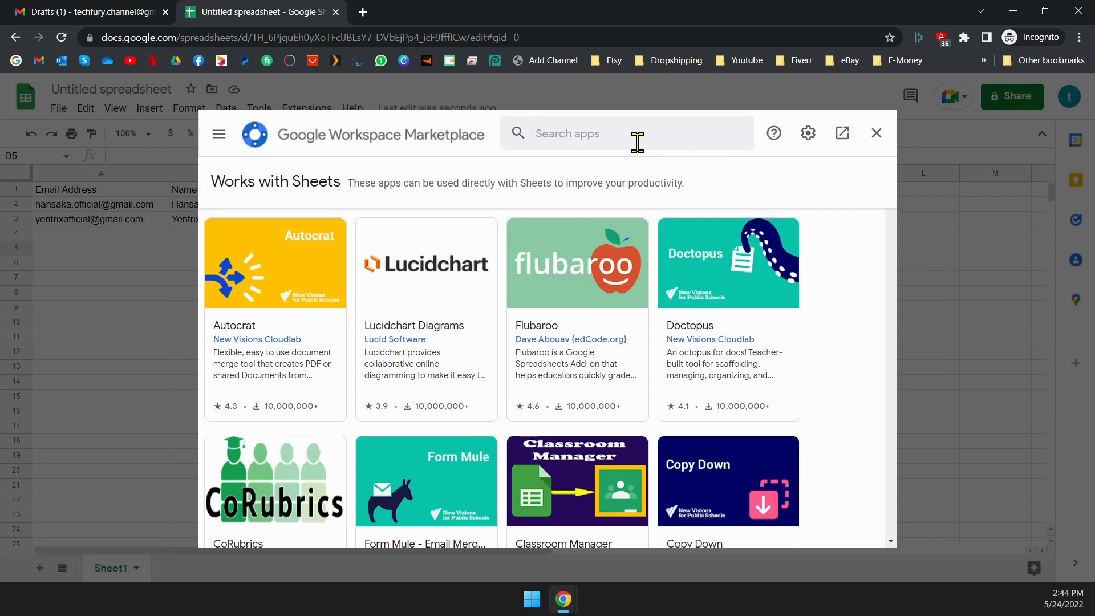
{"action": "mouse_move", "coordinate": [628, 140]}
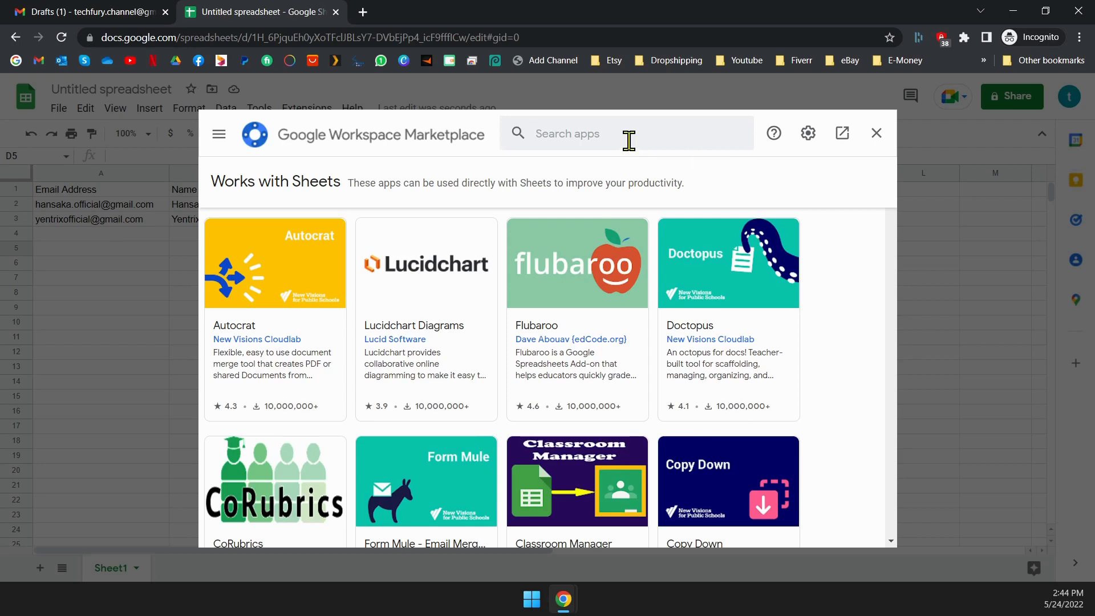
{"action": "left_click", "coordinate": [625, 134]}
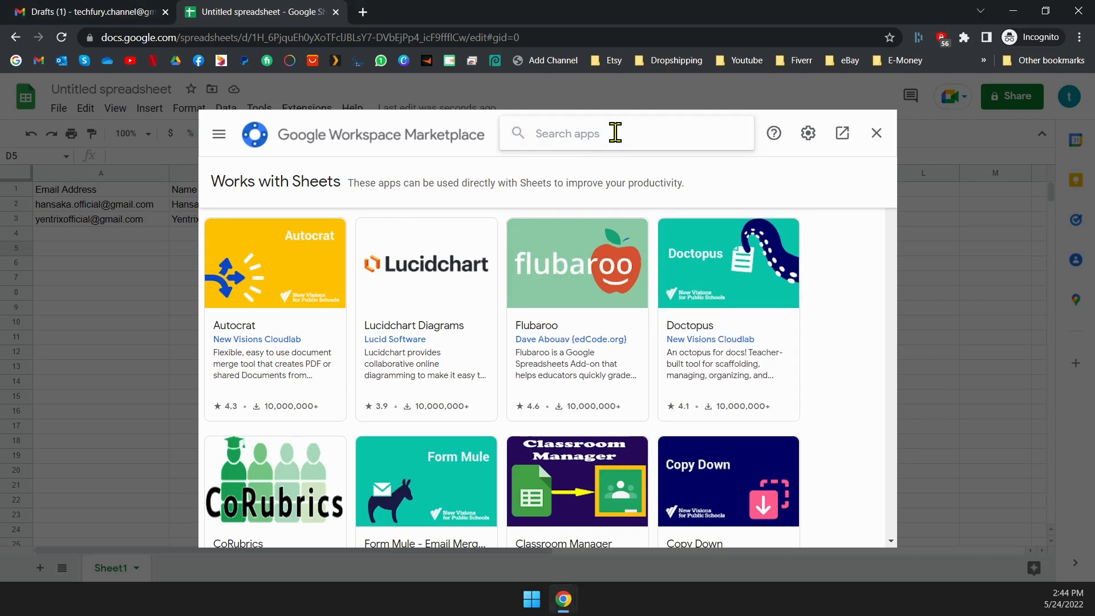
{"action": "type", "text": "yet"}
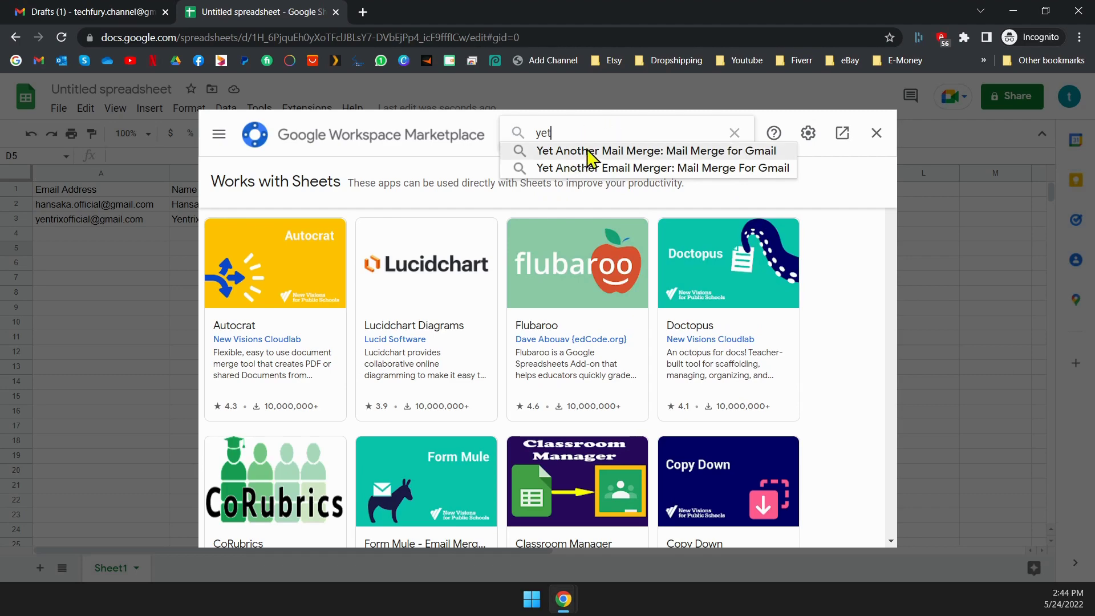
{"action": "left_click", "coordinate": [656, 150]}
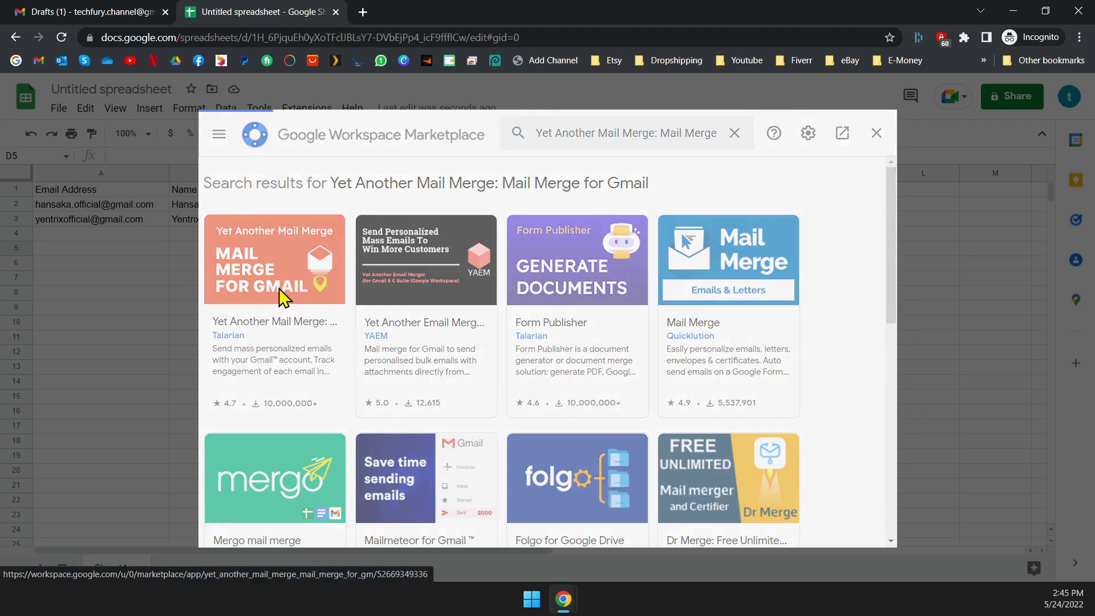
{"action": "left_click", "coordinate": [274, 259]}
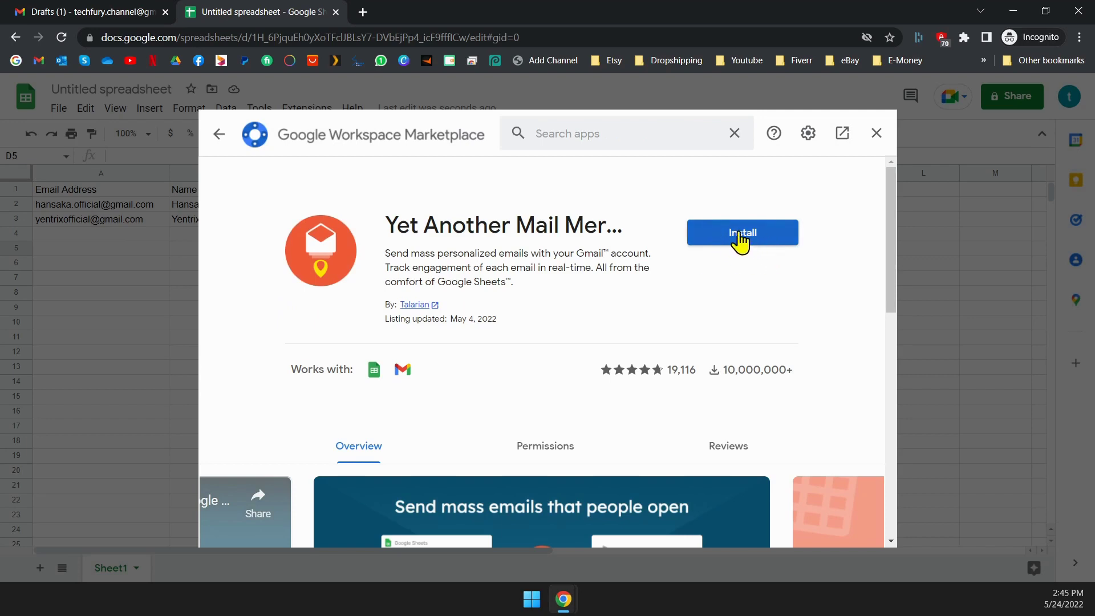
{"action": "left_click", "coordinate": [743, 233]}
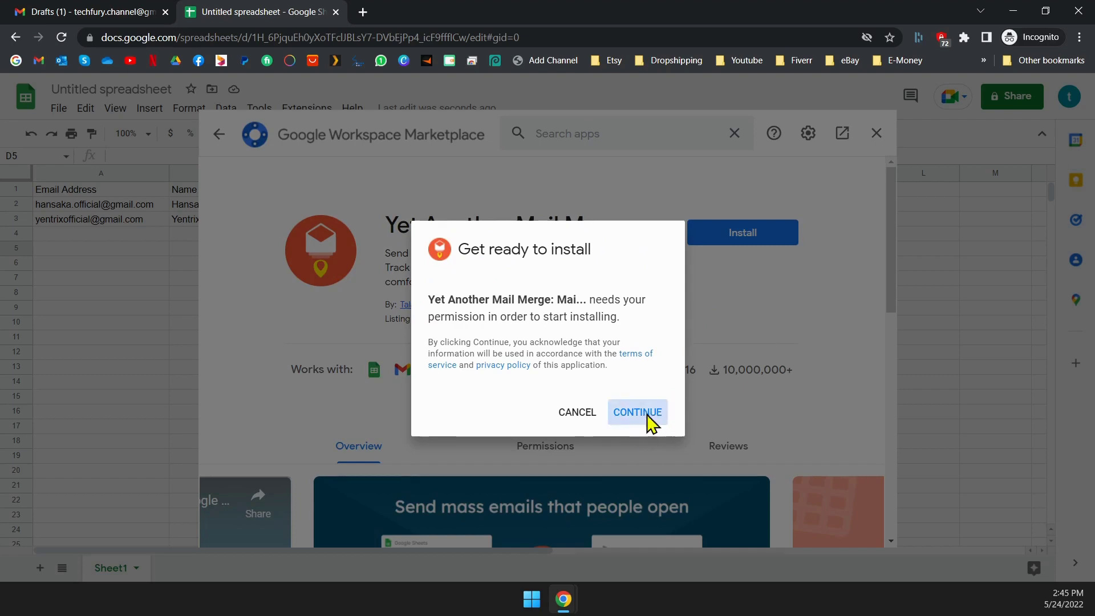
Continue the install and allow Yet Another Mail Merge access to the Google account.
{"action": "left_click", "coordinate": [635, 411]}
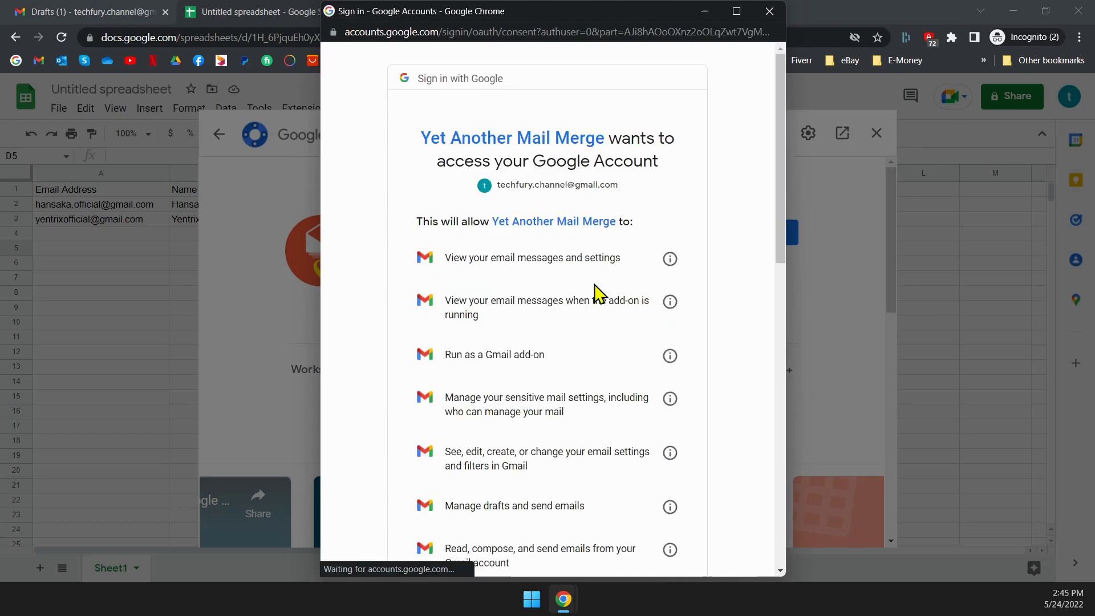
{"action": "mouse_move", "coordinate": [787, 220]}
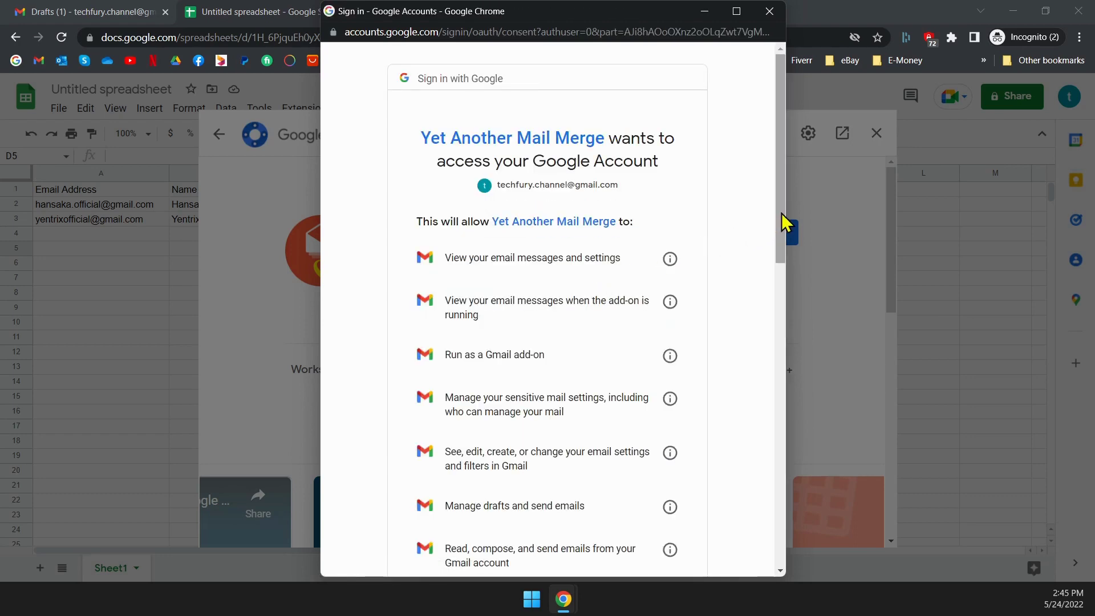
{"action": "scroll", "scroll_direction": "down", "scroll_amount": 3}
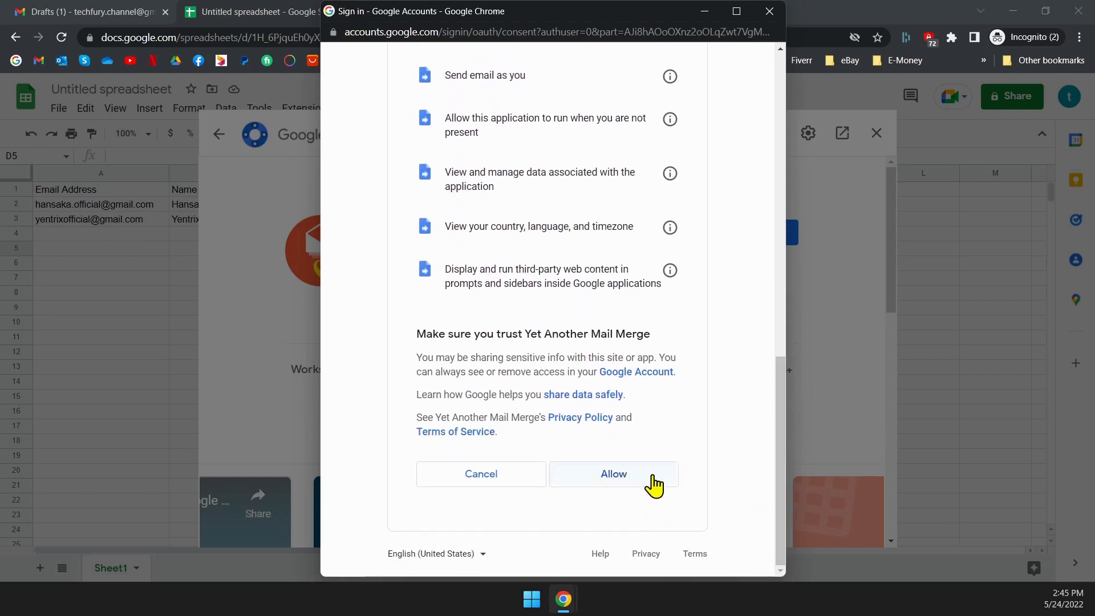
{"action": "scroll", "scroll_direction": "down", "scroll_amount": 3}
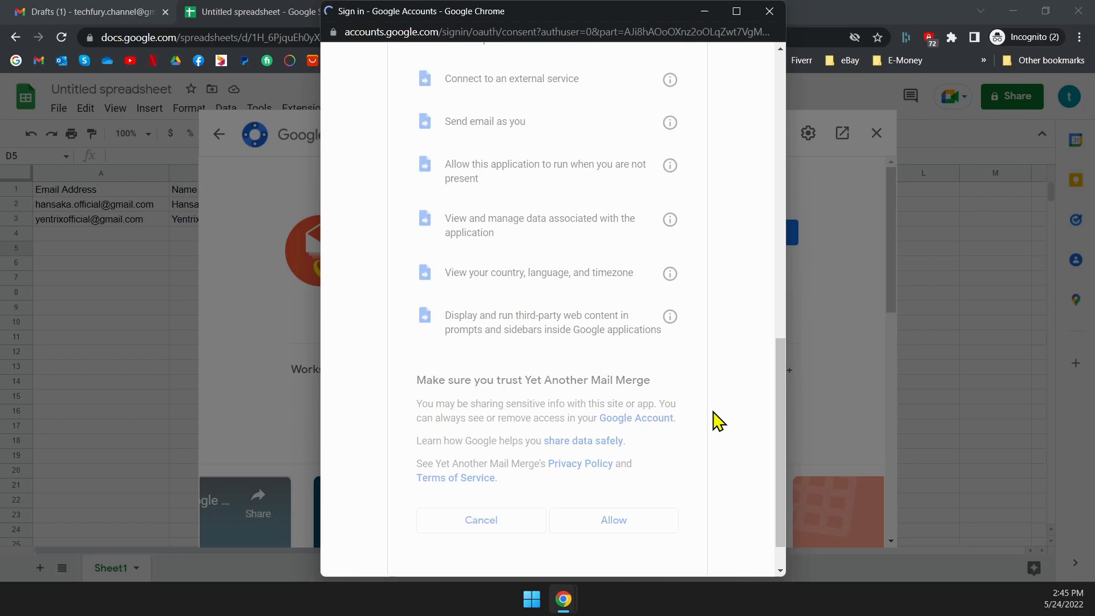
{"action": "left_click", "coordinate": [612, 519]}
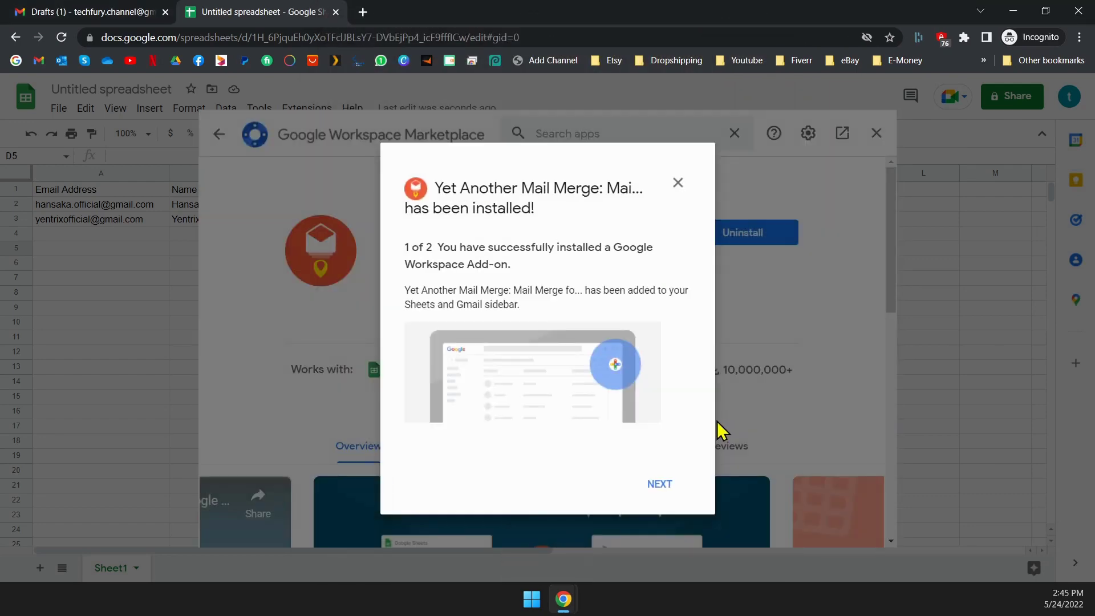
Finish the installed dialog with Next and Done, then close the mail merge panel.
{"action": "left_click", "coordinate": [659, 483]}
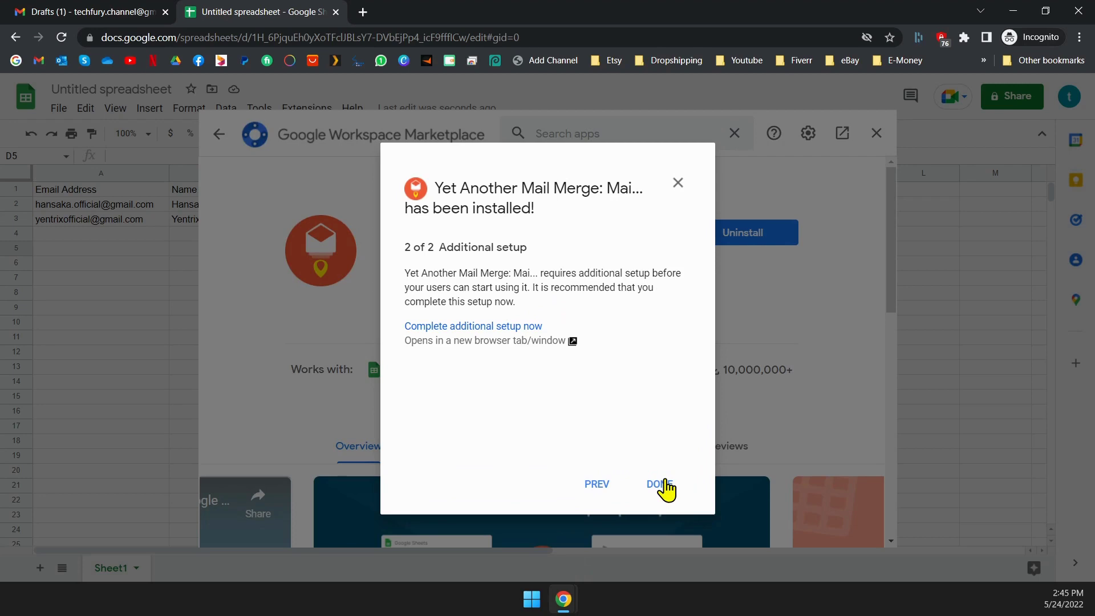
{"action": "left_click", "coordinate": [655, 484]}
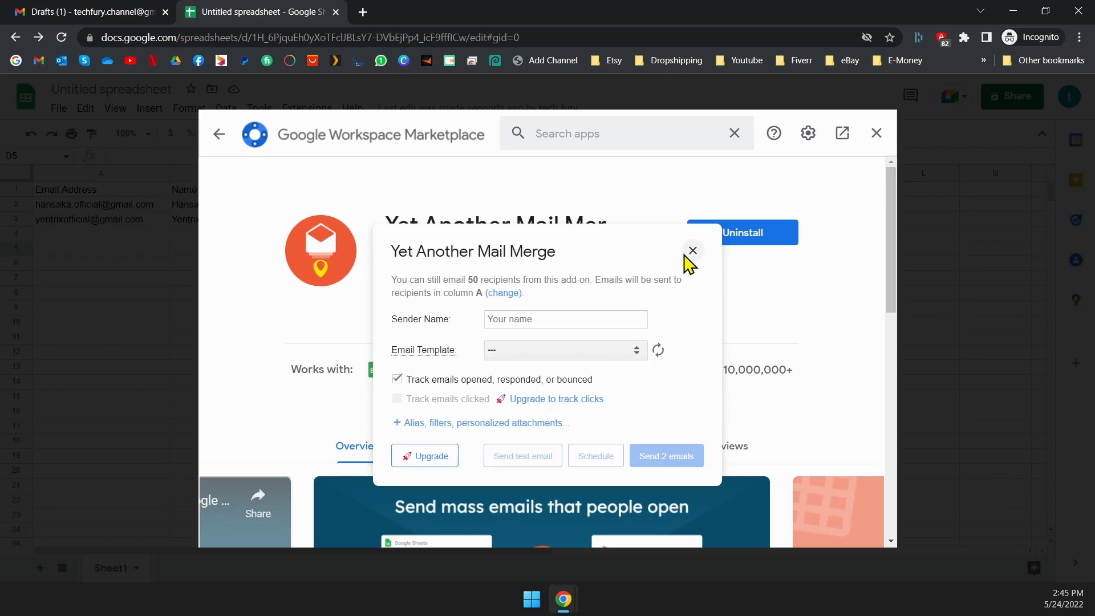
{"action": "left_click", "coordinate": [691, 249]}
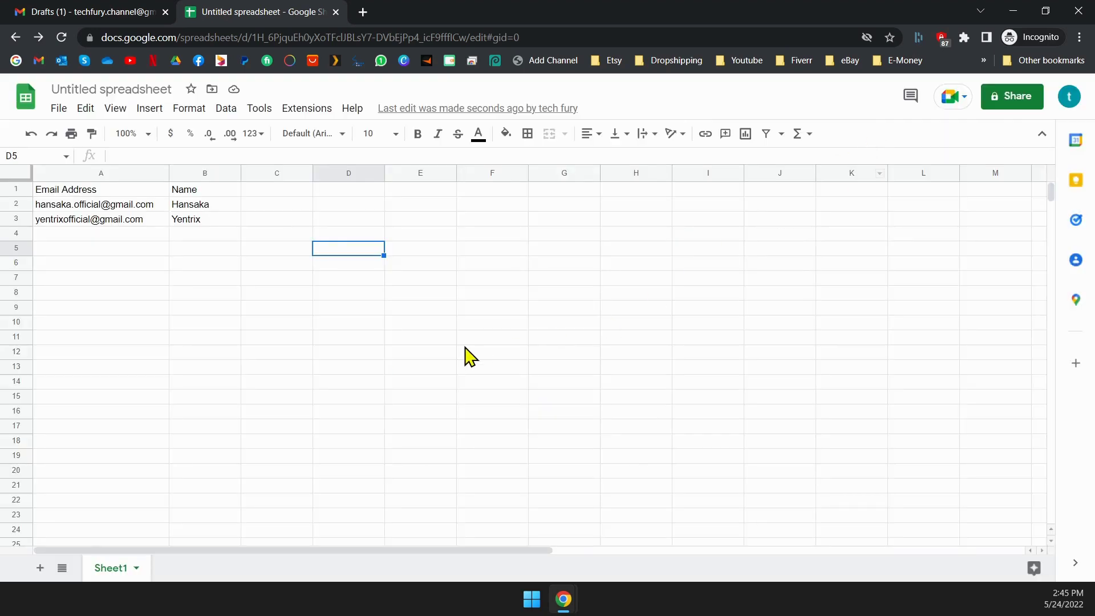
Choose Start Mail Merge from the Yet Another Mail Merge extension menu.
{"action": "left_click", "coordinate": [491, 337]}
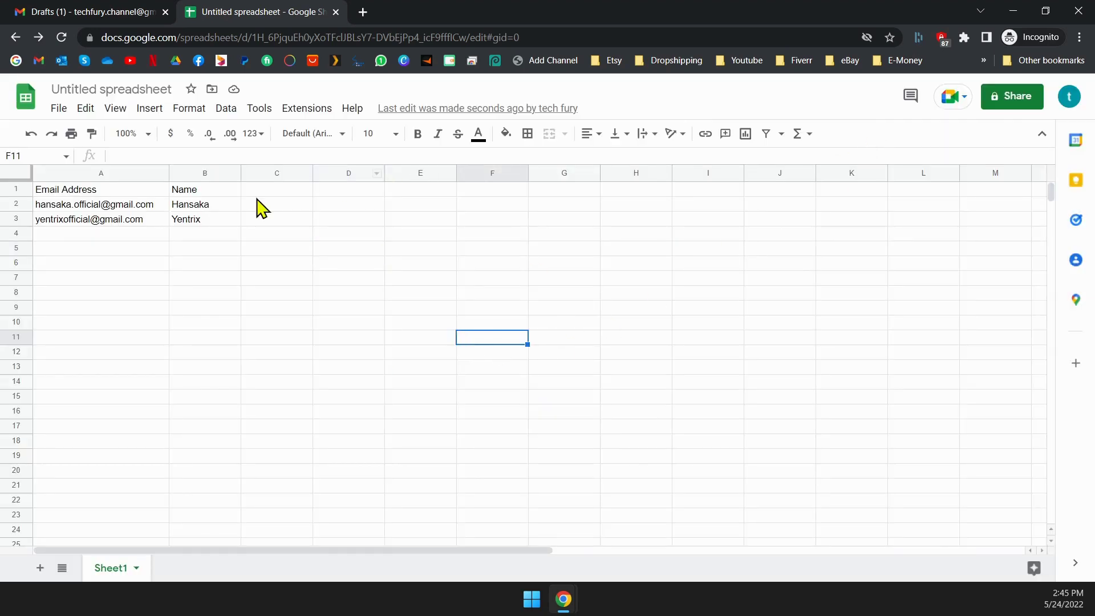
{"action": "mouse_move", "coordinate": [305, 108]}
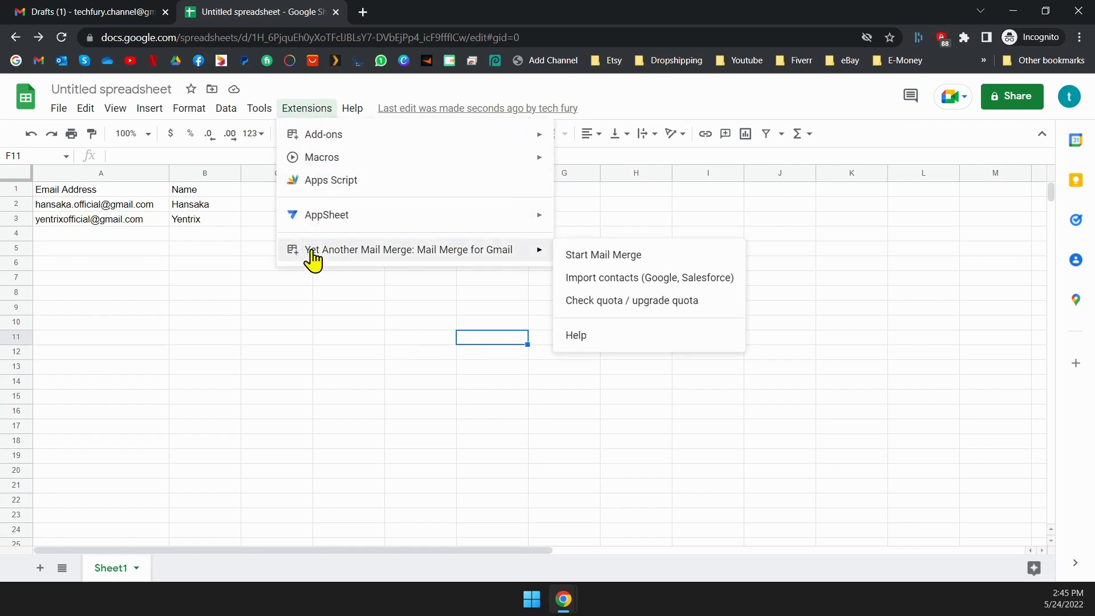
{"action": "mouse_move", "coordinate": [602, 255]}
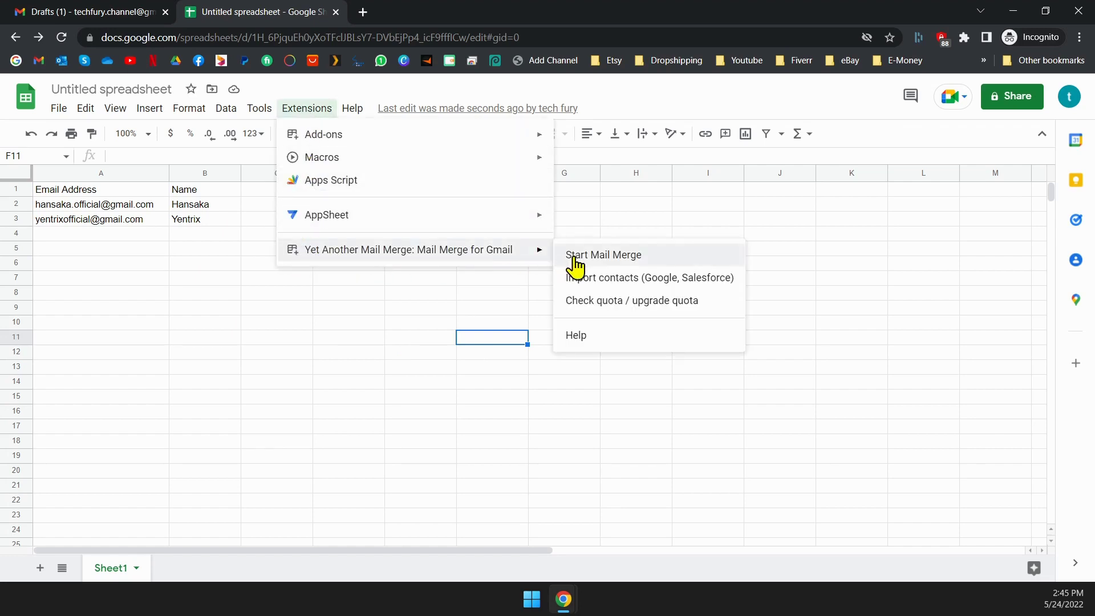
{"action": "mouse_move", "coordinate": [703, 268]}
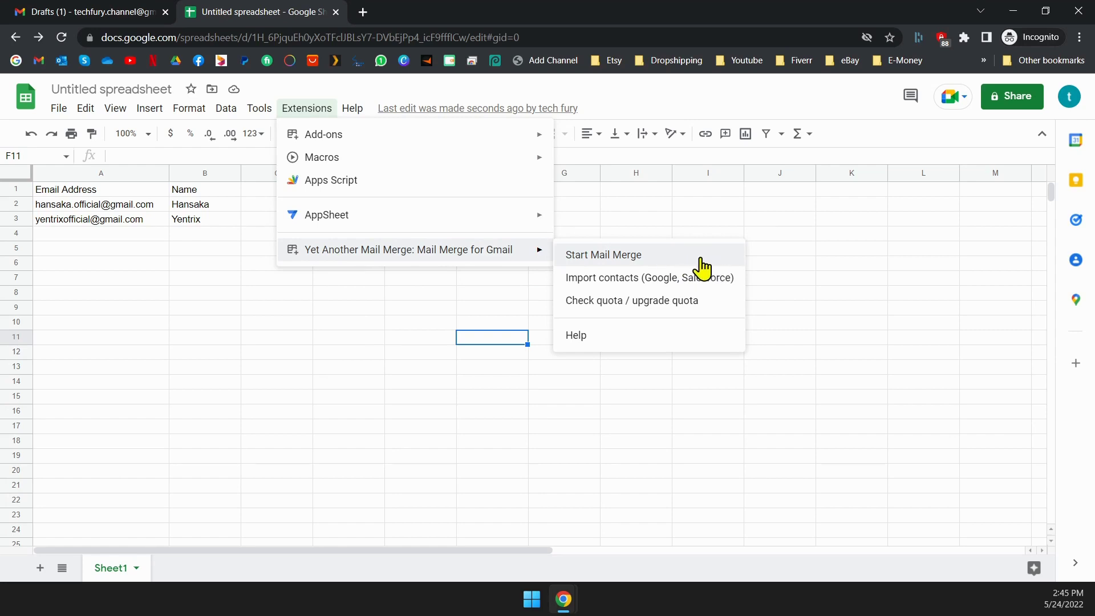
{"action": "left_click", "coordinate": [604, 254]}
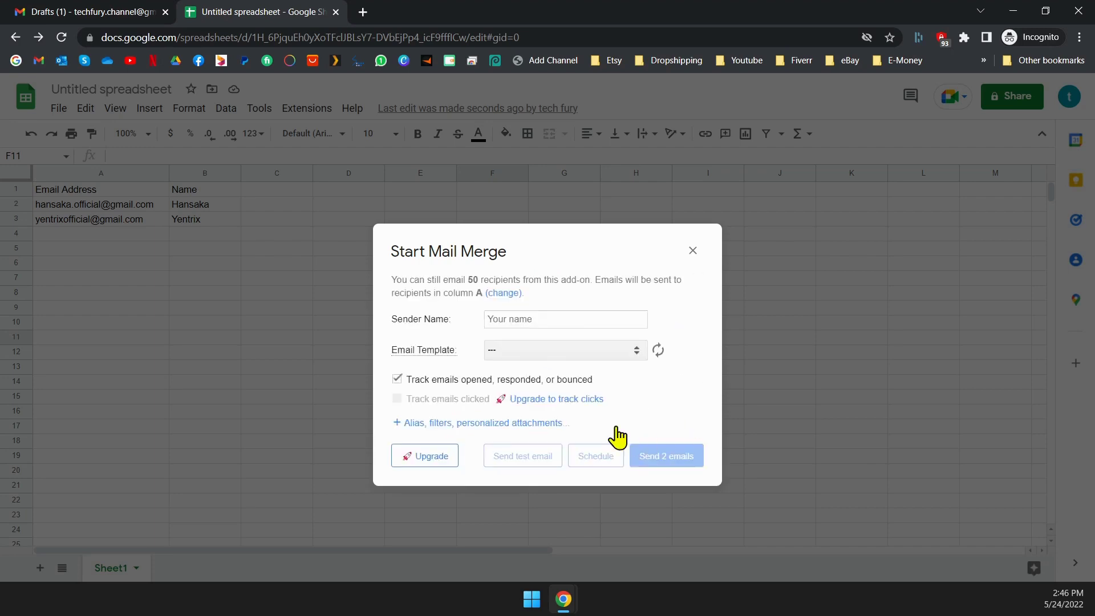
Set sender name 'Tech Fury', pick the Tech Fury Newsletter template, and send 2 emails.
{"action": "left_click", "coordinate": [563, 319]}
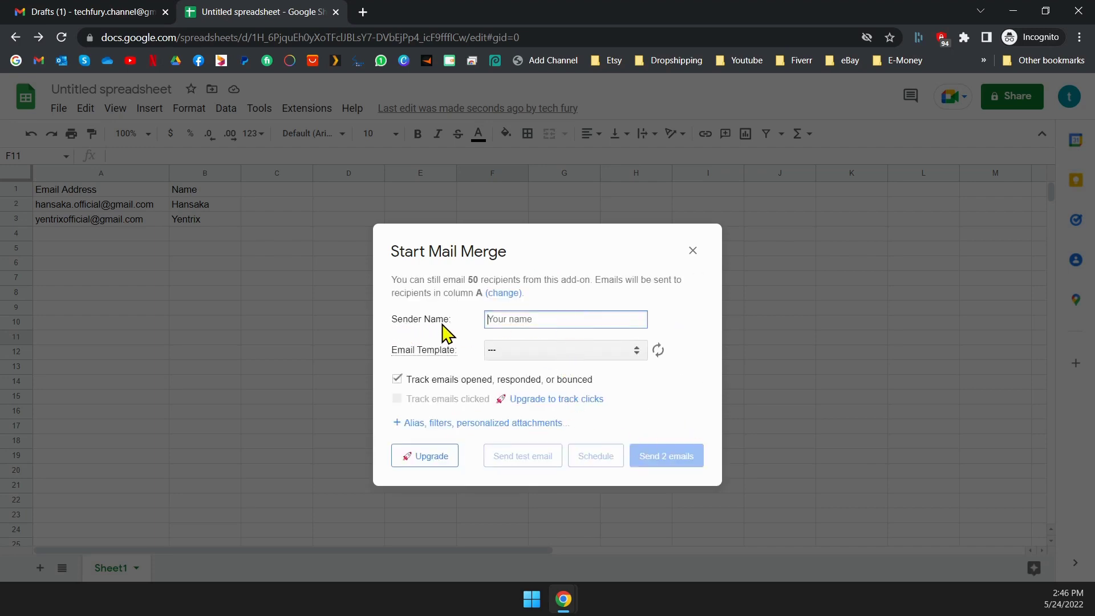
{"action": "mouse_move", "coordinate": [711, 343]}
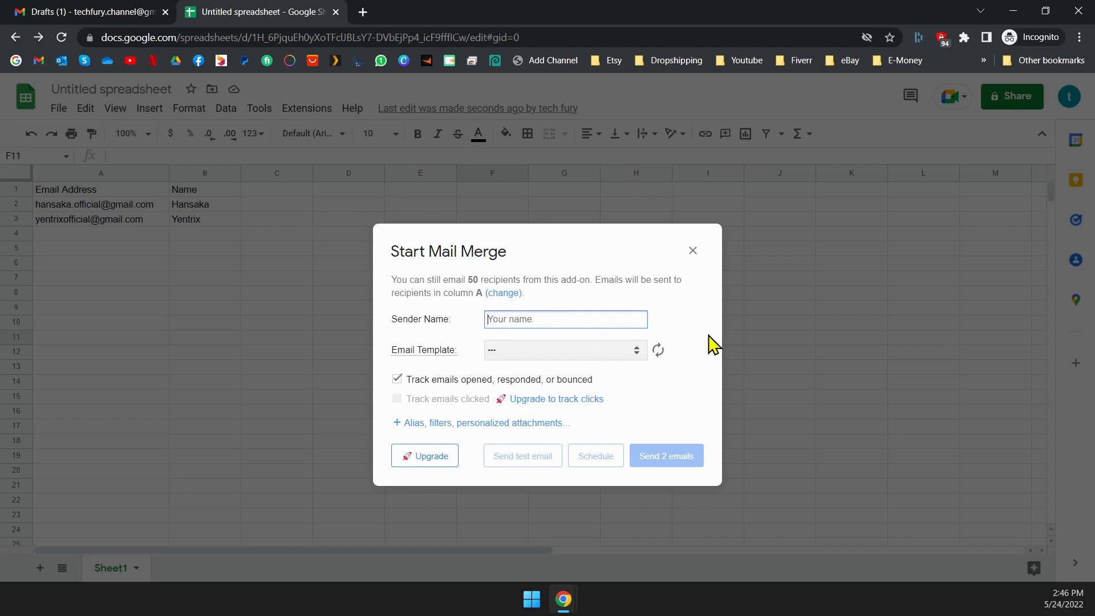
{"action": "type", "text": "T"}
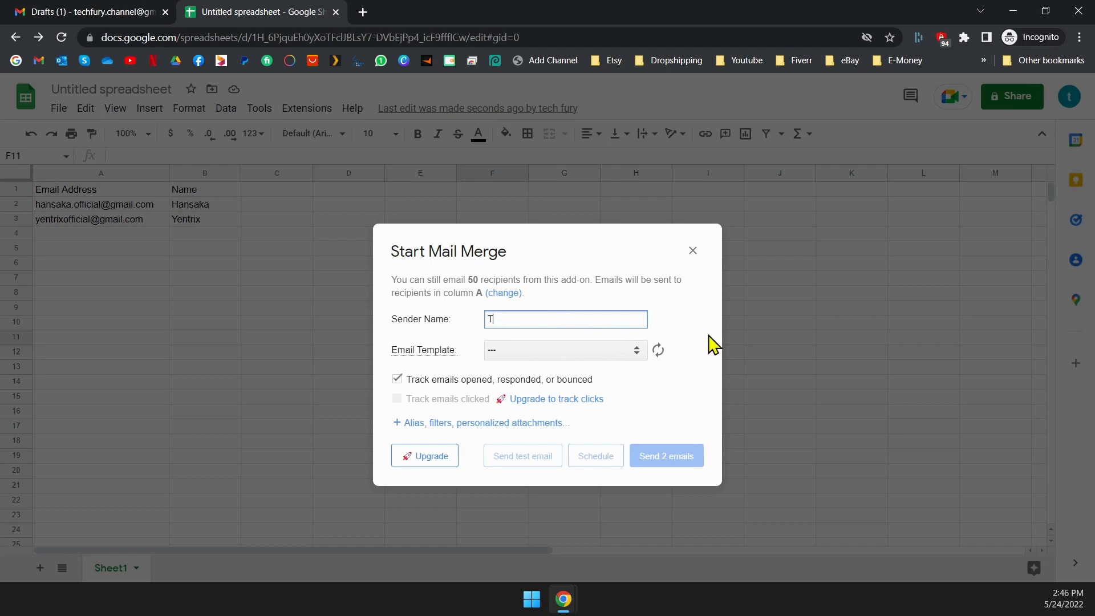
{"action": "type", "text": "ech Fury"}
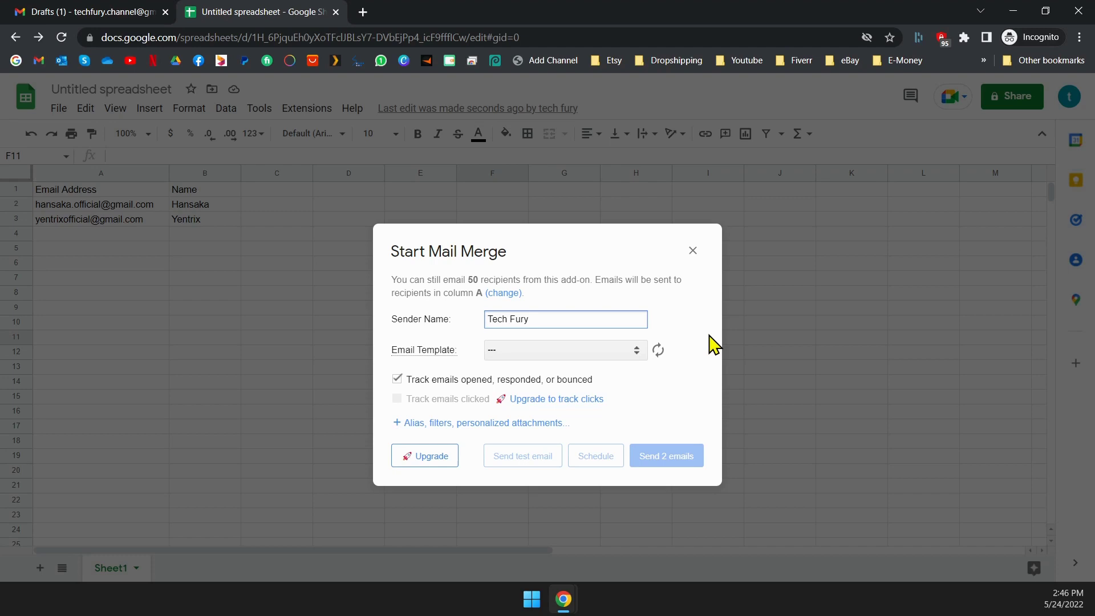
{"action": "left_click", "coordinate": [563, 349]}
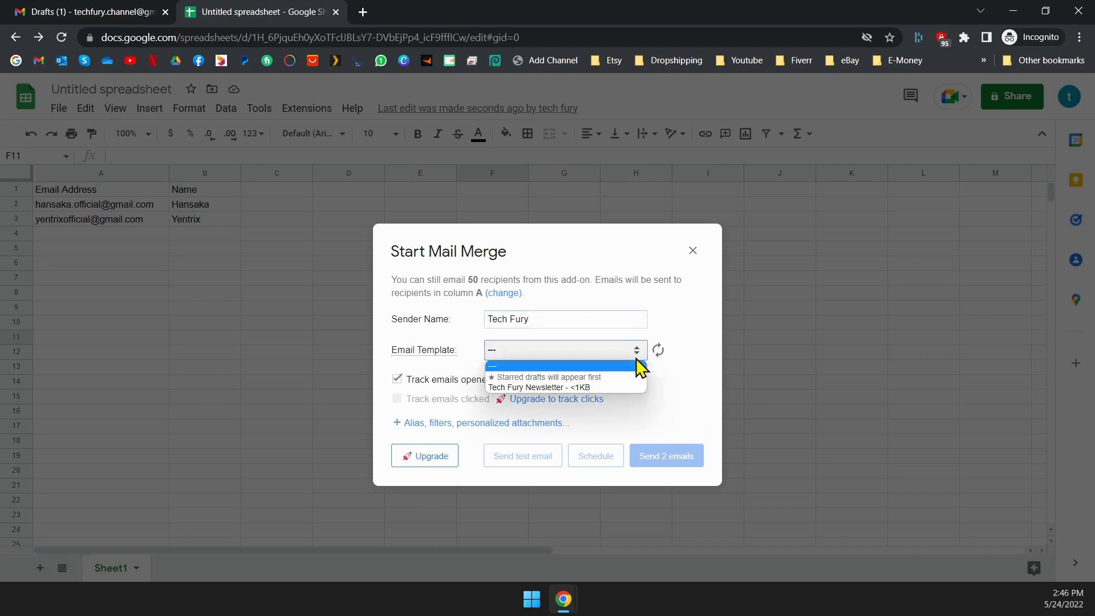
{"action": "mouse_move", "coordinate": [535, 387]}
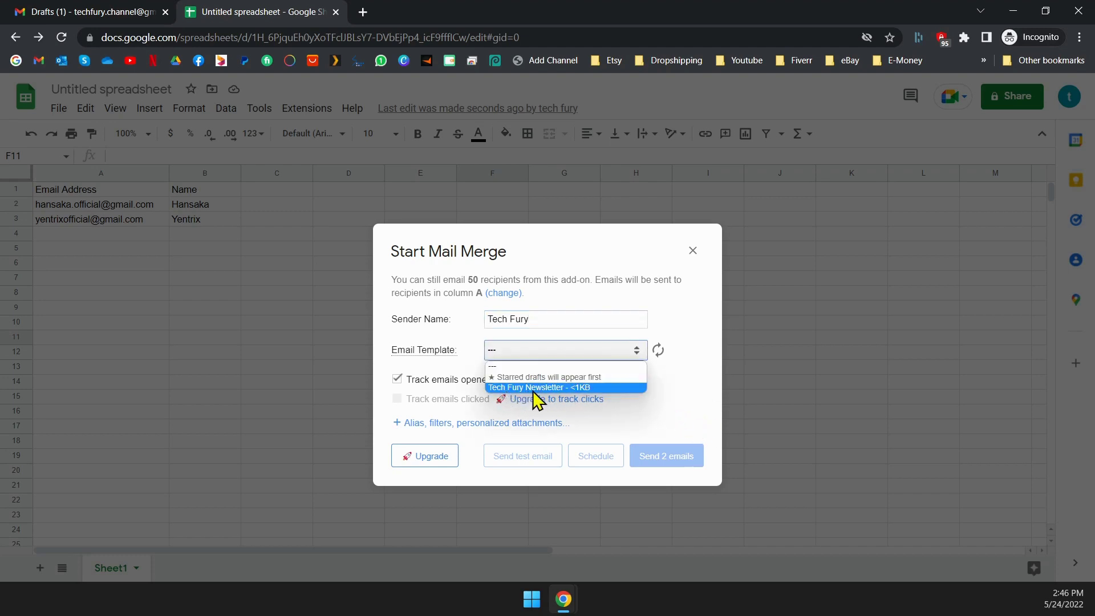
{"action": "left_click", "coordinate": [529, 388]}
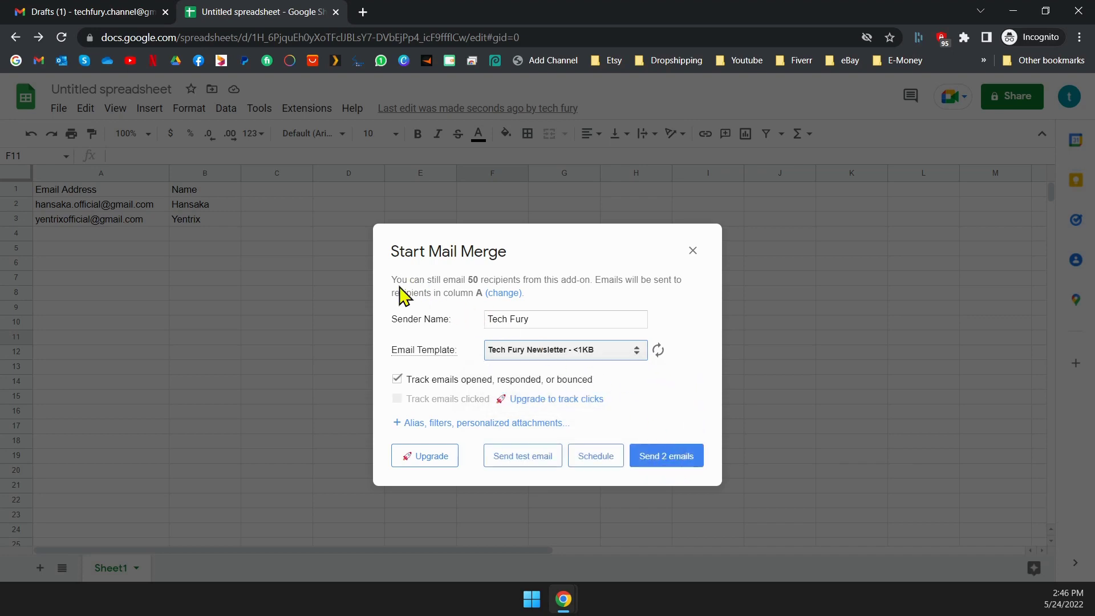
{"action": "left_click_drag", "start_coordinate": [404, 279], "coordinate": [492, 279]}
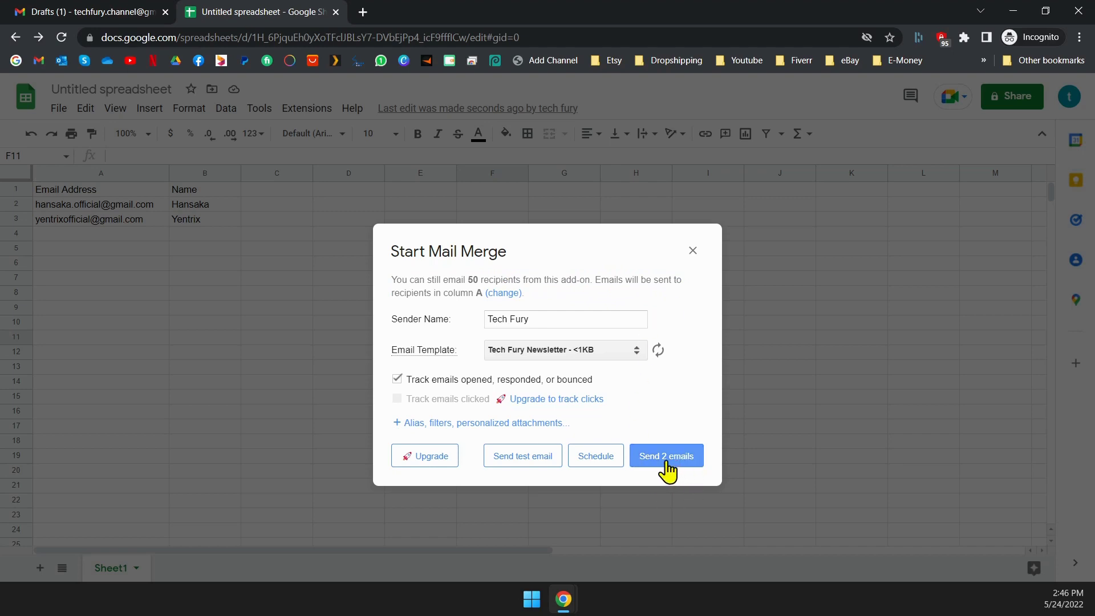
{"action": "left_click", "coordinate": [664, 455]}
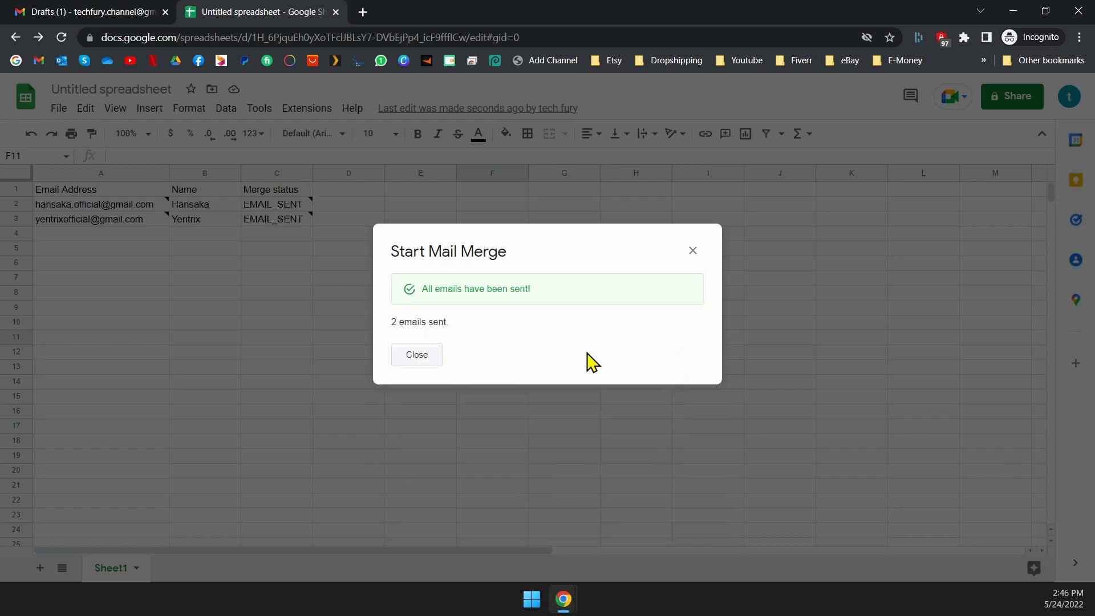
Close the sent confirmation and view the Tracking Report: 2 sent, none opened.
{"action": "left_click", "coordinate": [416, 354]}
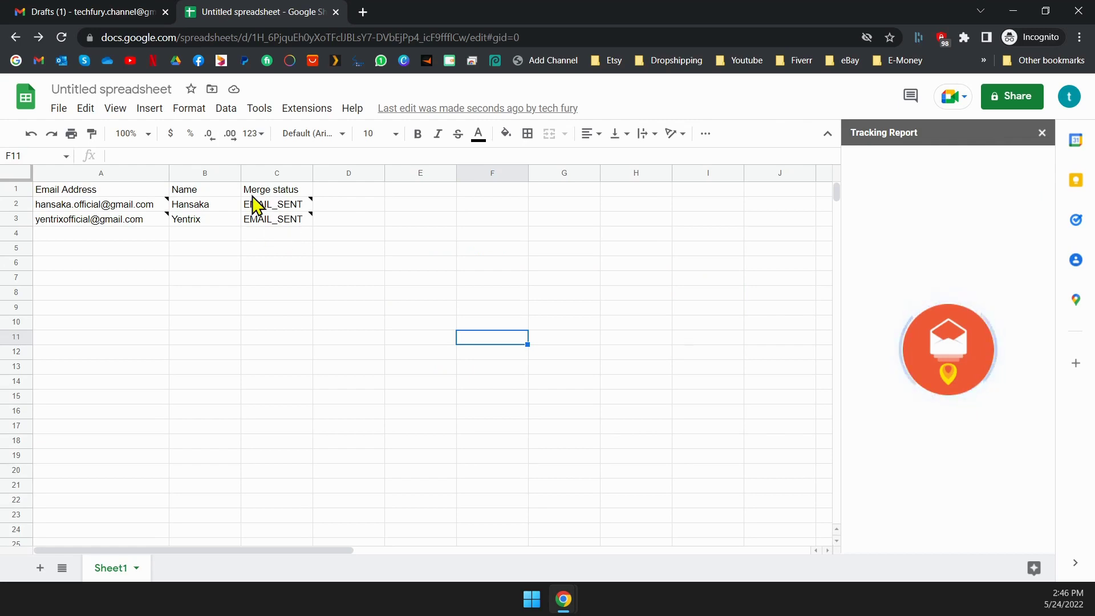
{"action": "mouse_move", "coordinate": [360, 293]}
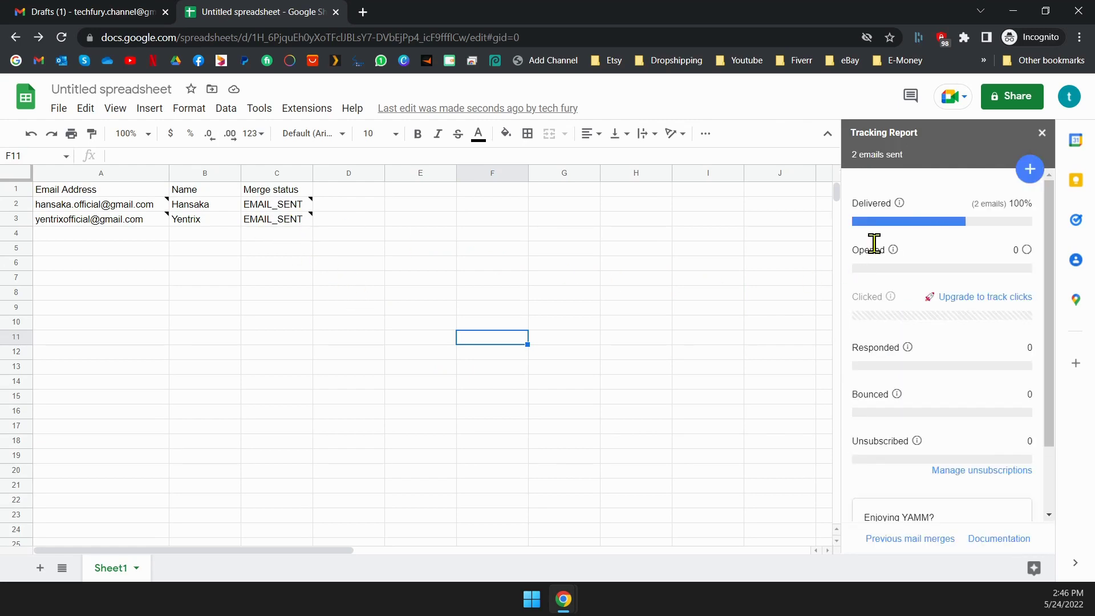
{"action": "double_click", "coordinate": [868, 203]}
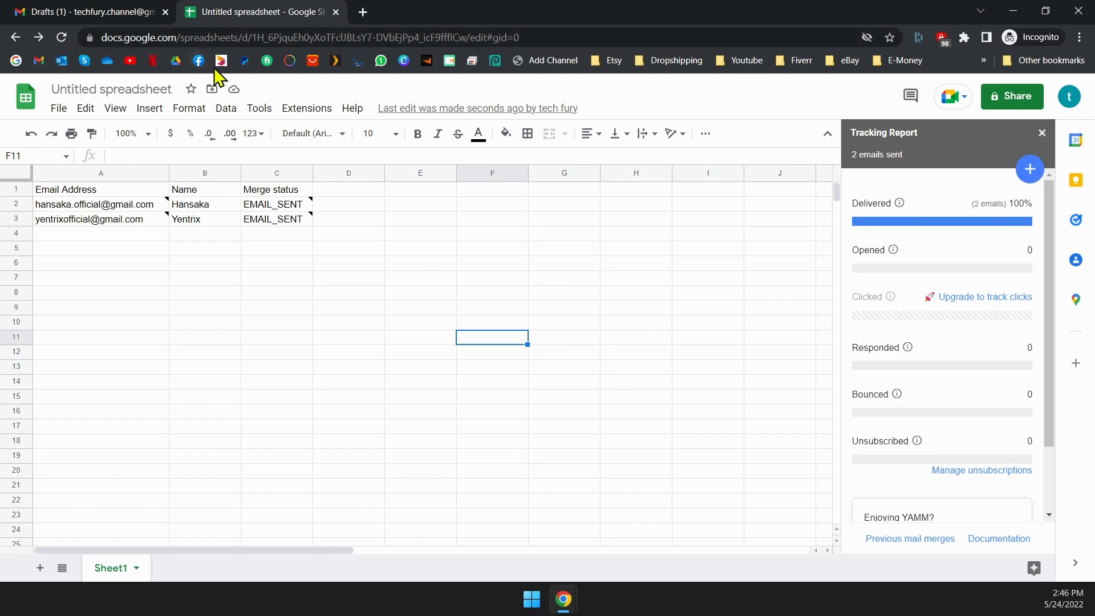
{"action": "mouse_move", "coordinate": [38, 61]}
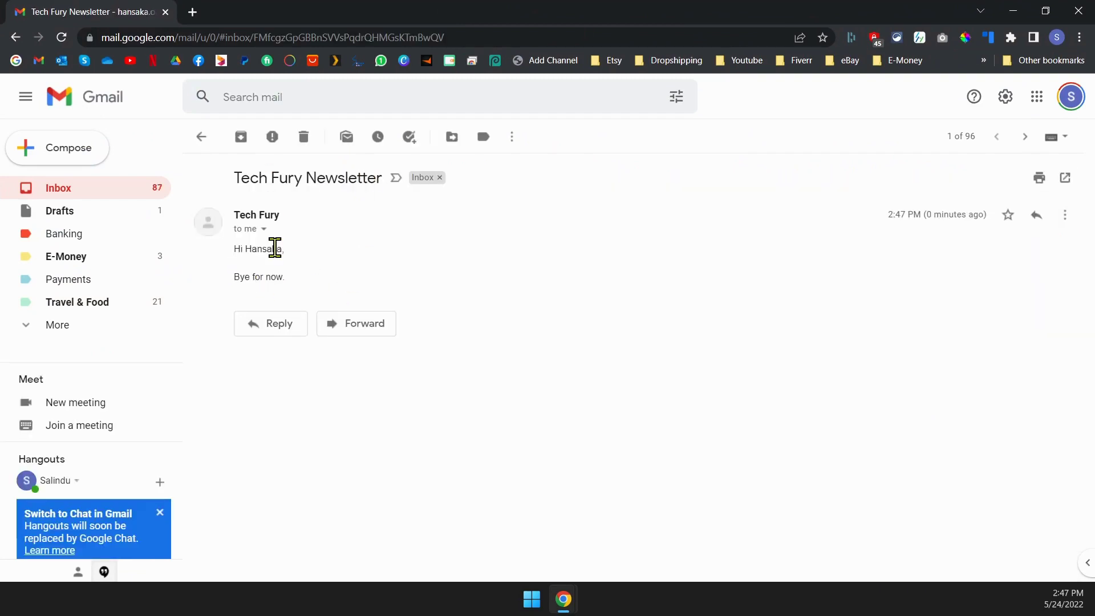
Read the Tech Fury Newsletter greeting in the second recipient's inbox, then close that window.
{"action": "left_click", "coordinate": [264, 228]}
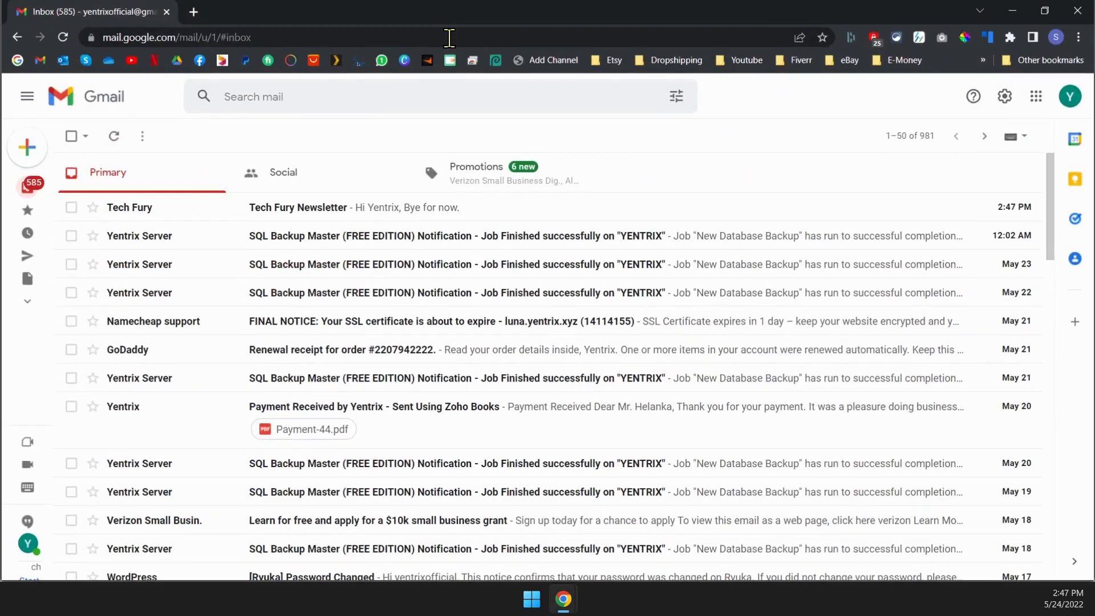
{"action": "left_click", "coordinate": [297, 207]}
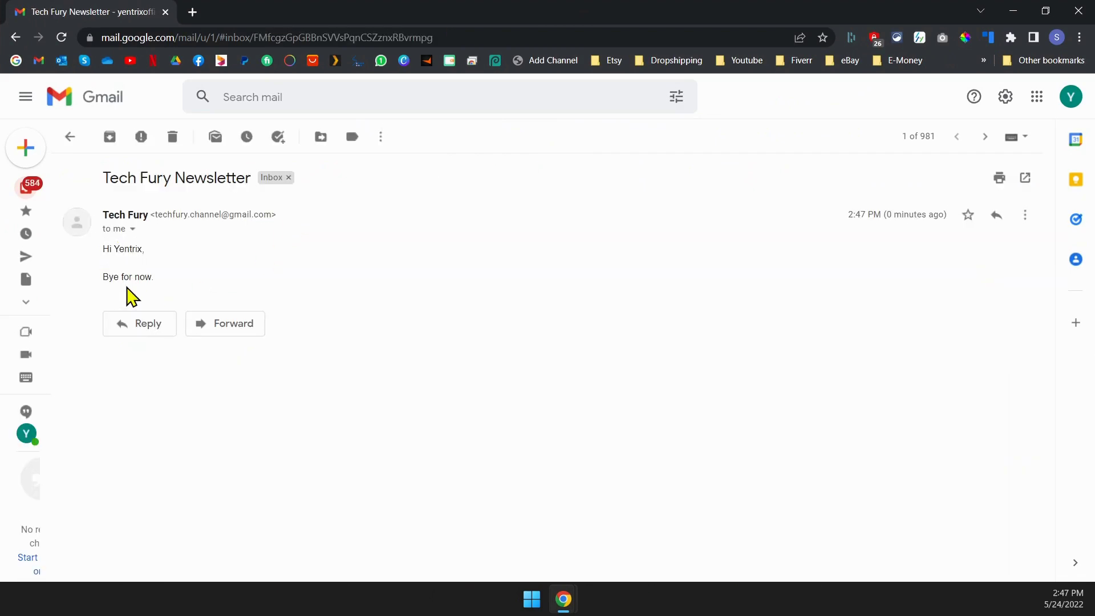
{"action": "left_click", "coordinate": [128, 229]}
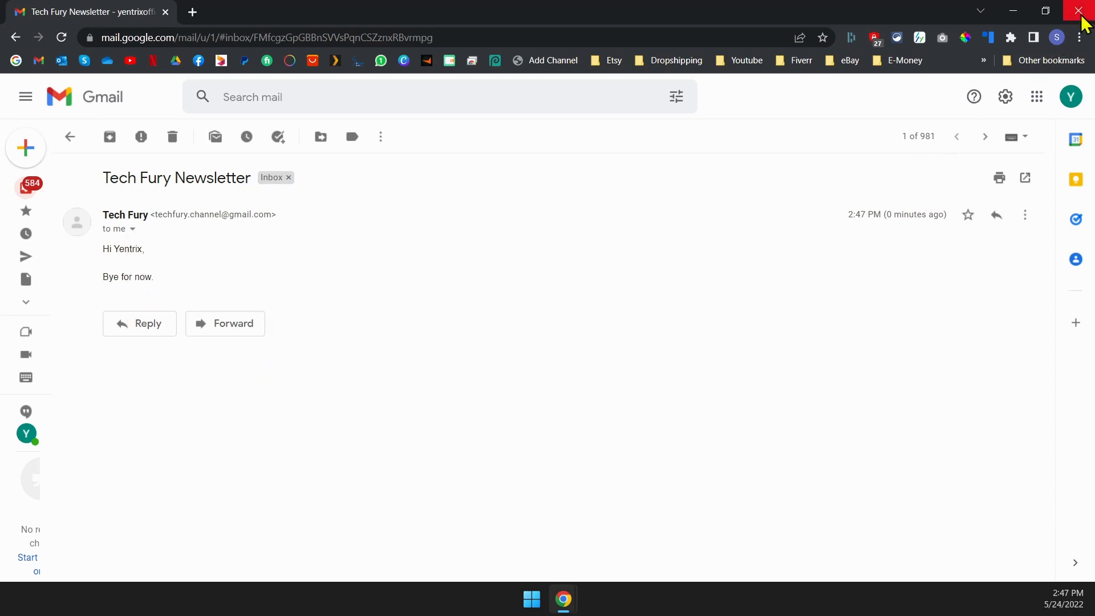
{"action": "left_click", "coordinate": [262, 12]}
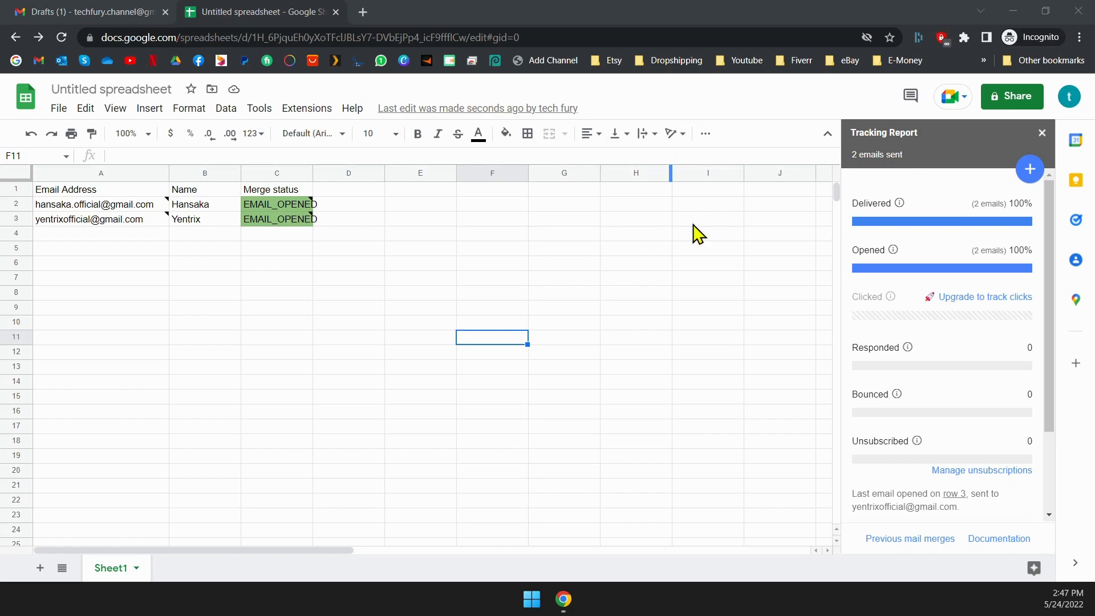
Scroll the Tracking Report showing EMAIL_OPENED and search for 'yet another mail merge'.
{"action": "scroll", "scroll_direction": "down", "scroll_amount": 3}
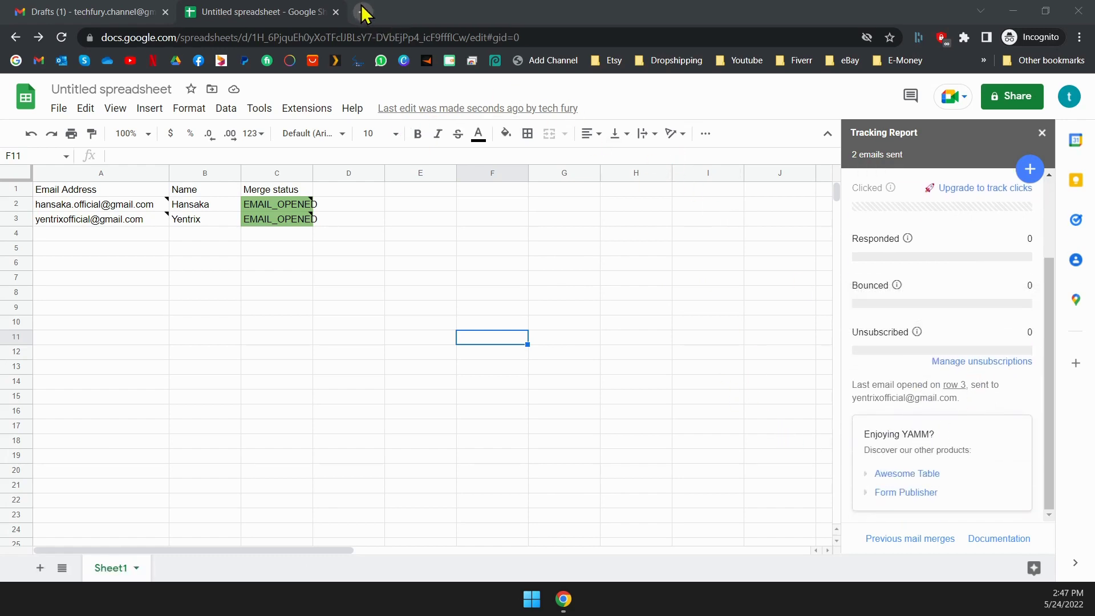
{"action": "type", "text": "yet another mail merge"}
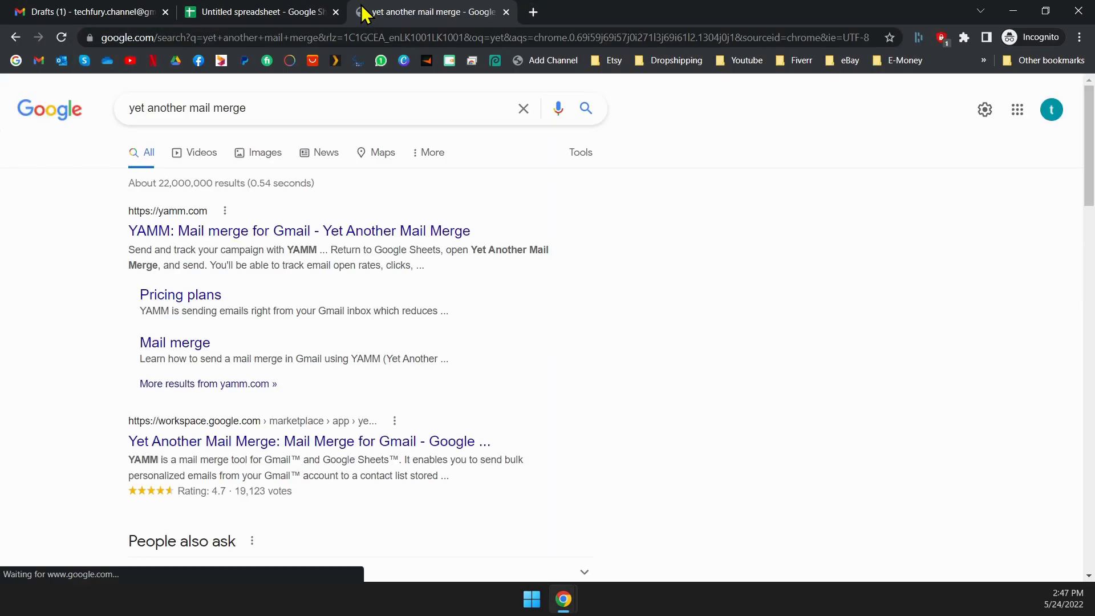
Open the yamm.com result from the search page.
{"action": "left_click", "coordinate": [299, 230]}
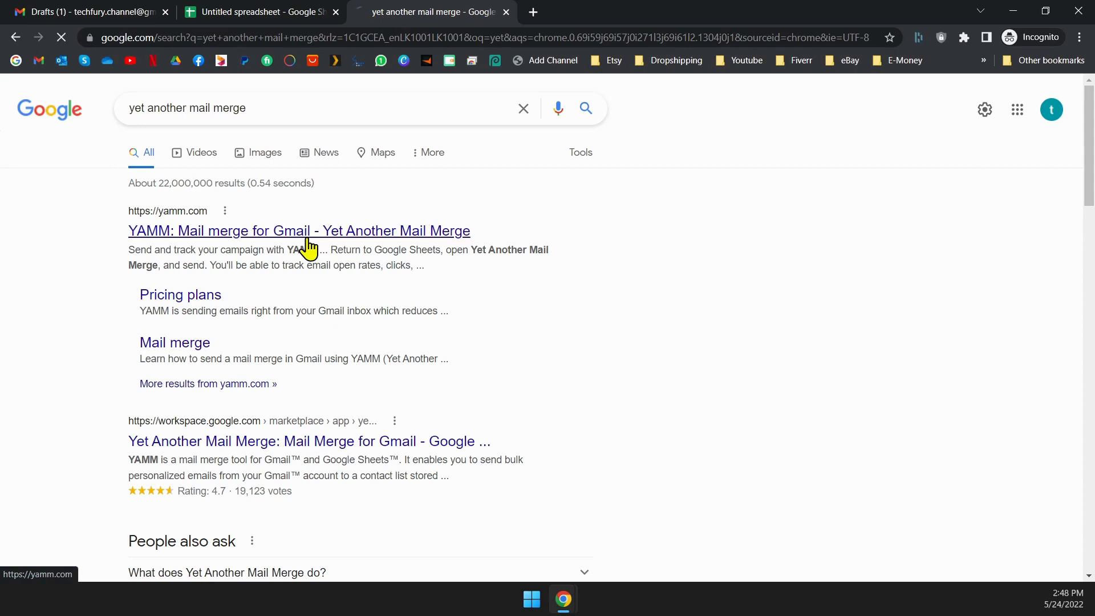
{"action": "left_click", "coordinate": [299, 230]}
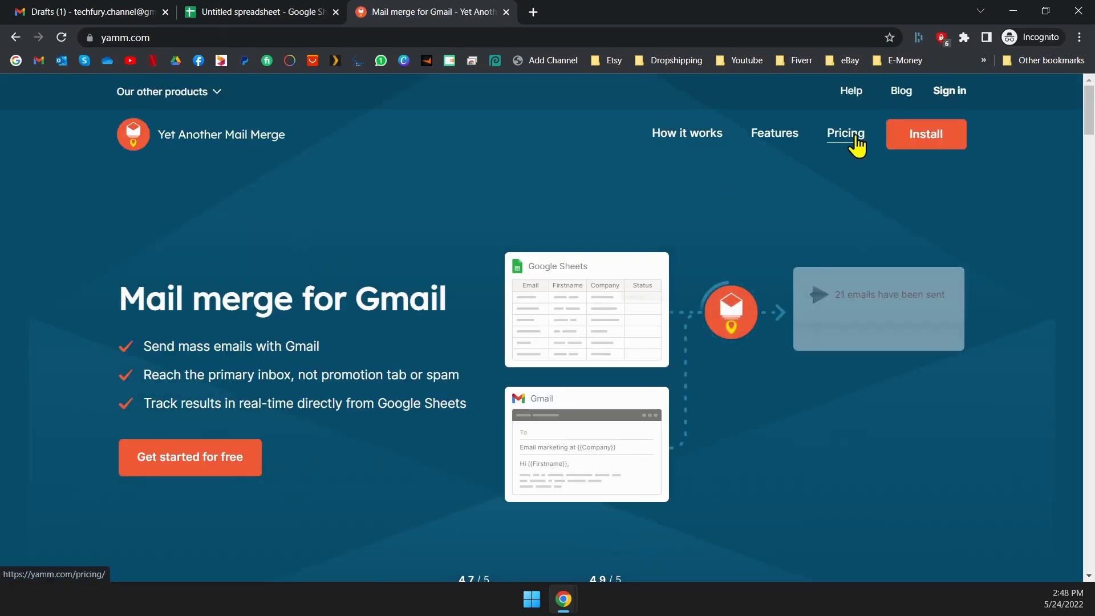
Review YAMM's Free, Personal ($25/year) and Professional ($50/year) pricing plans.
{"action": "left_click", "coordinate": [844, 133]}
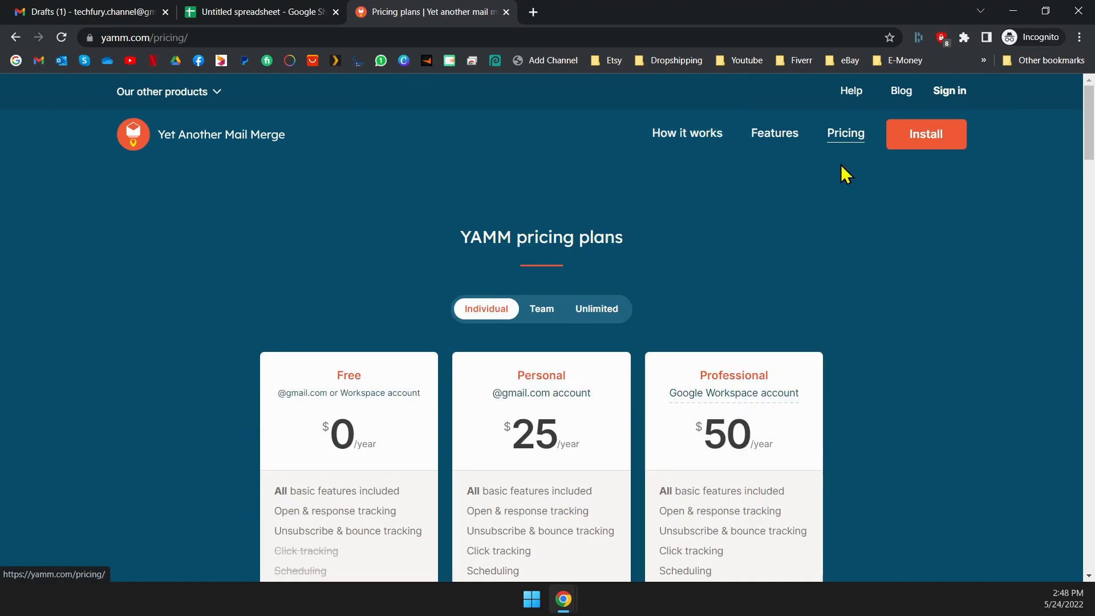
{"action": "scroll", "scroll_direction": "down", "scroll_amount": 3}
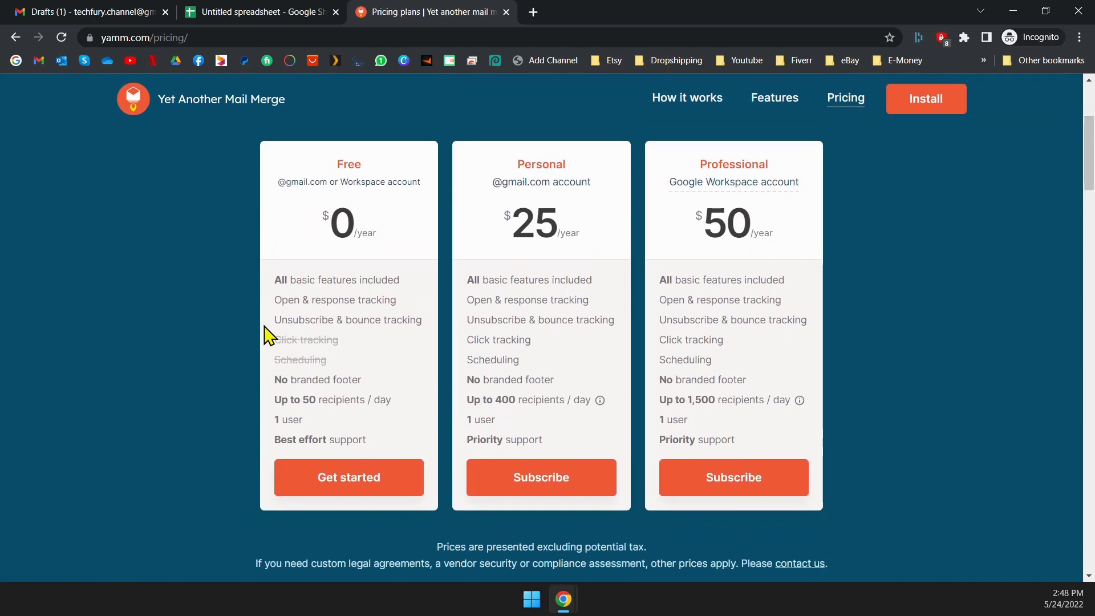
{"action": "double_click", "coordinate": [348, 164]}
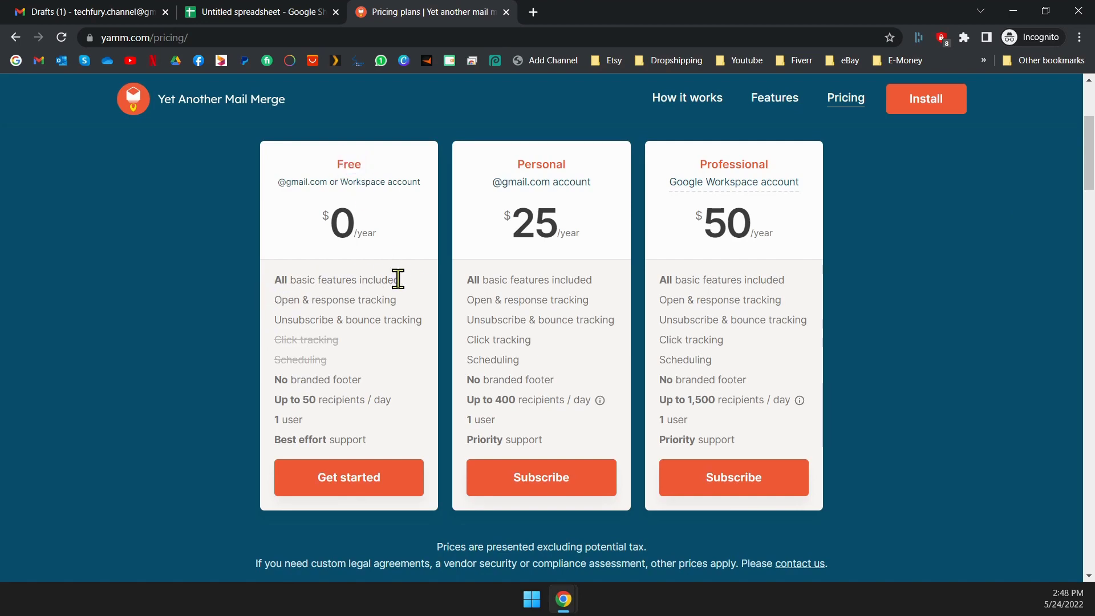
{"action": "mouse_move", "coordinate": [277, 413]}
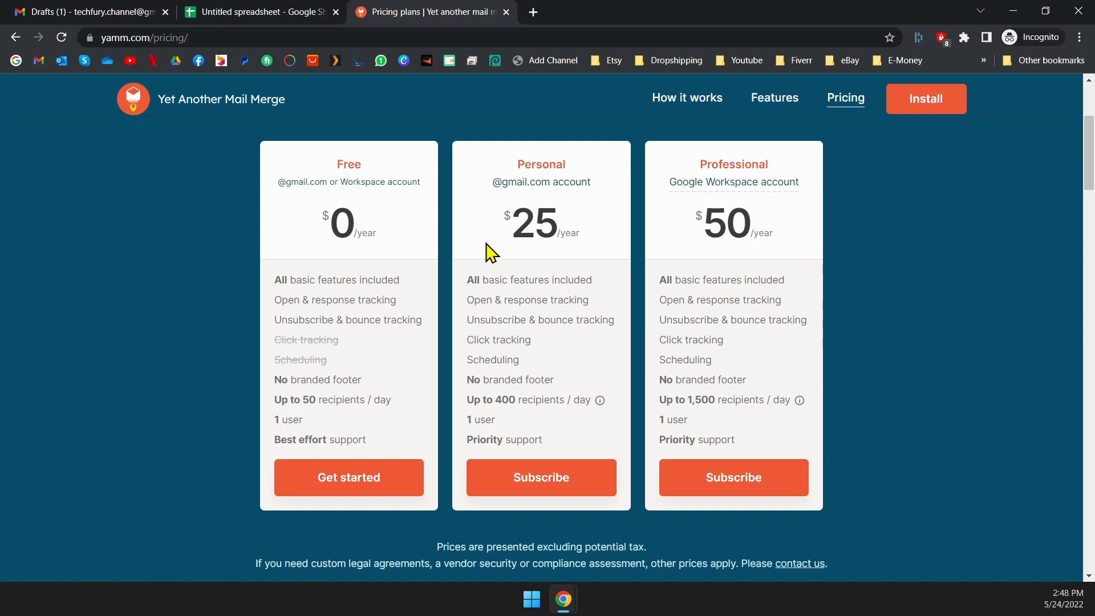
{"action": "mouse_move", "coordinate": [917, 286]}
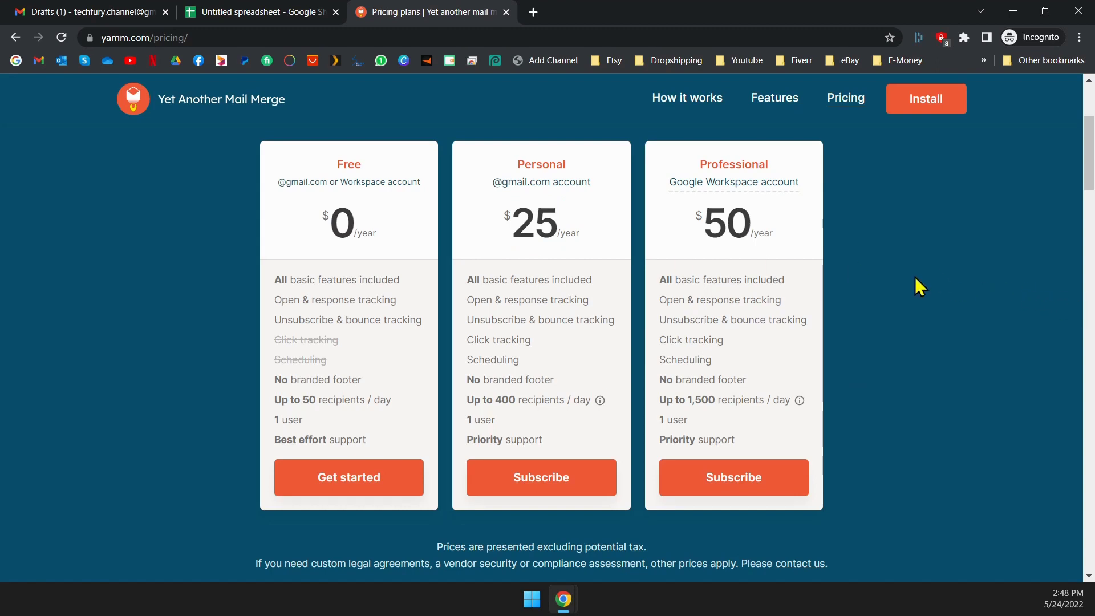